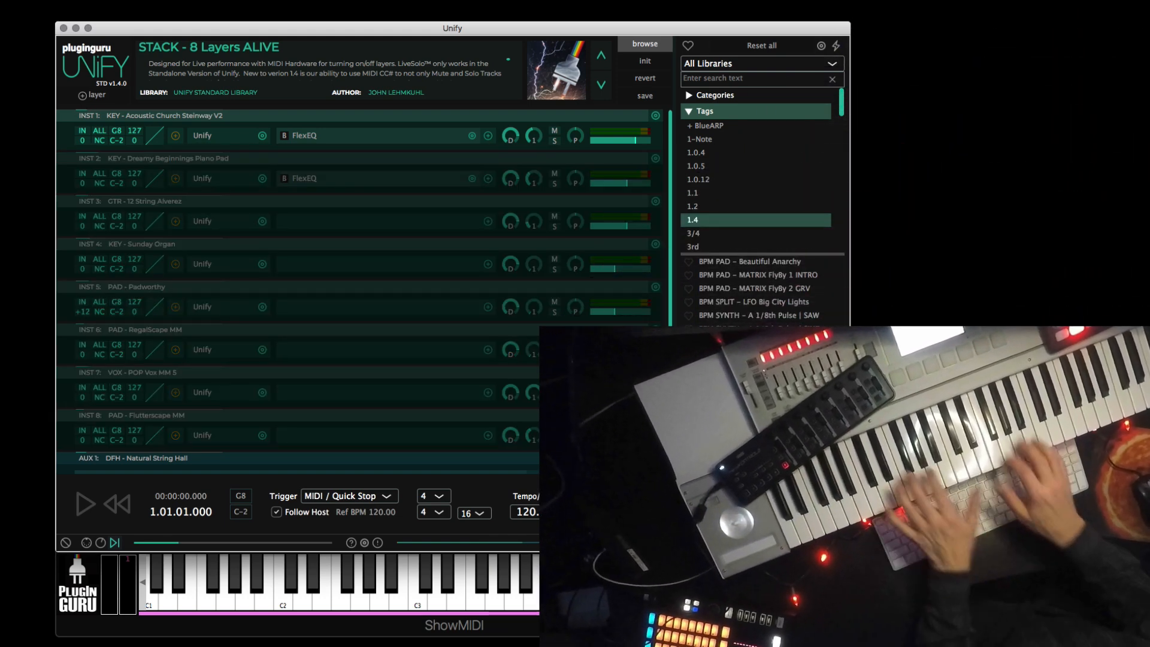
Play and stop the 8 Layers ALIVE stack, then select the Mac_Update_Unify_1.4 desktop folder.
left_click(86, 505)
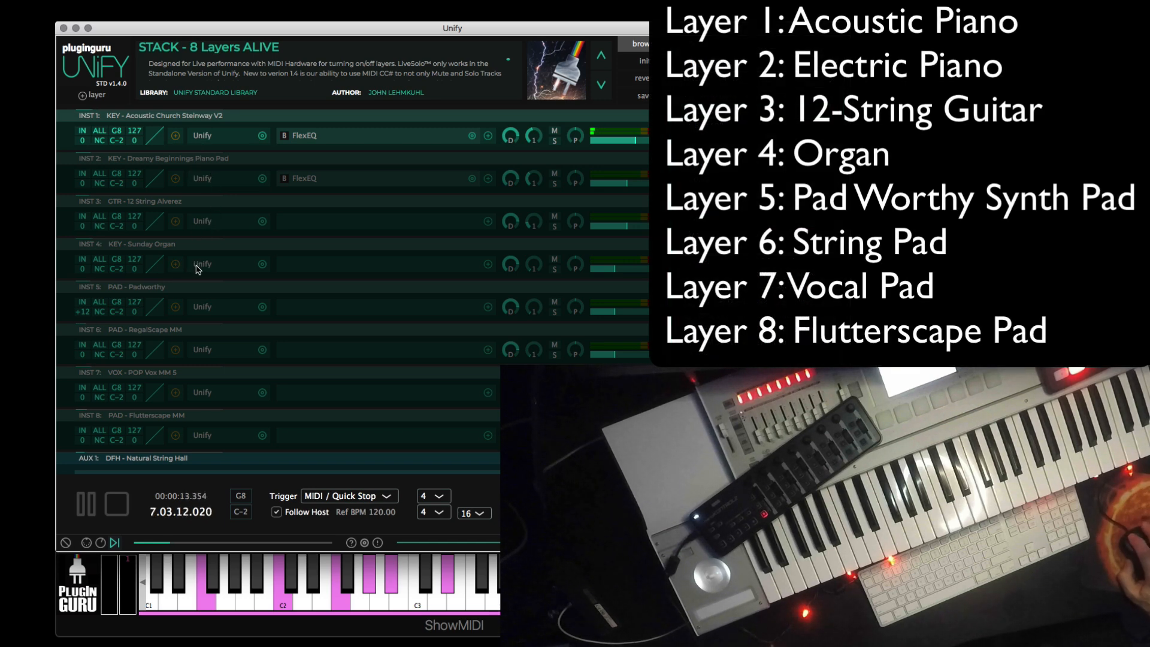
mouse_move(199, 269)
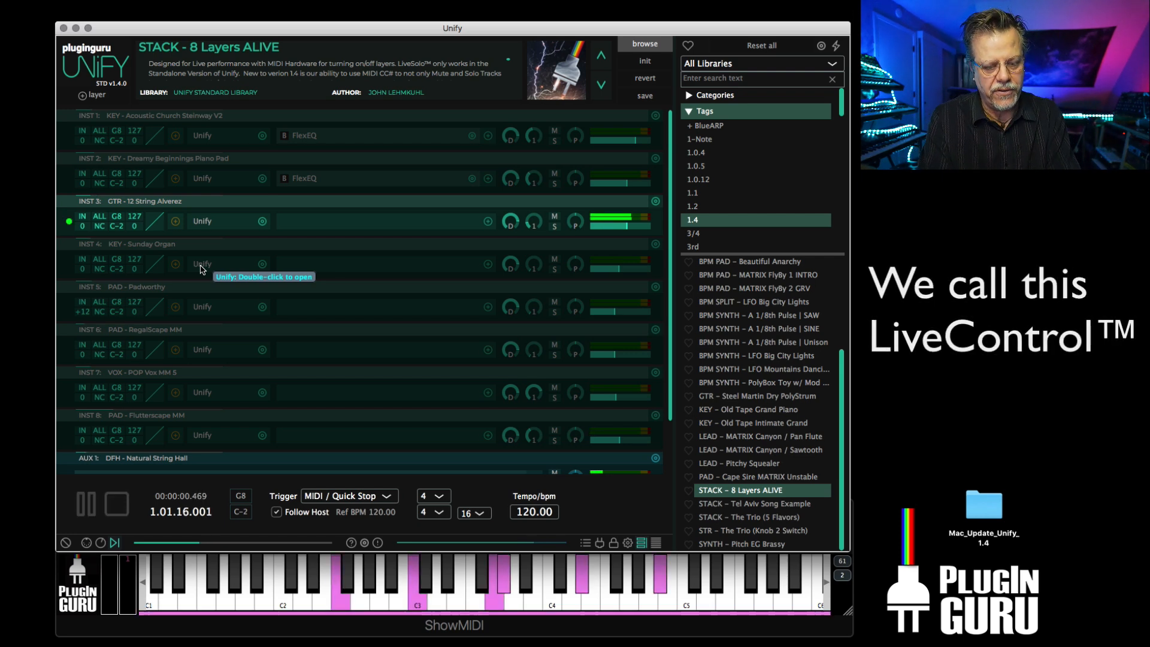
left_click(111, 505)
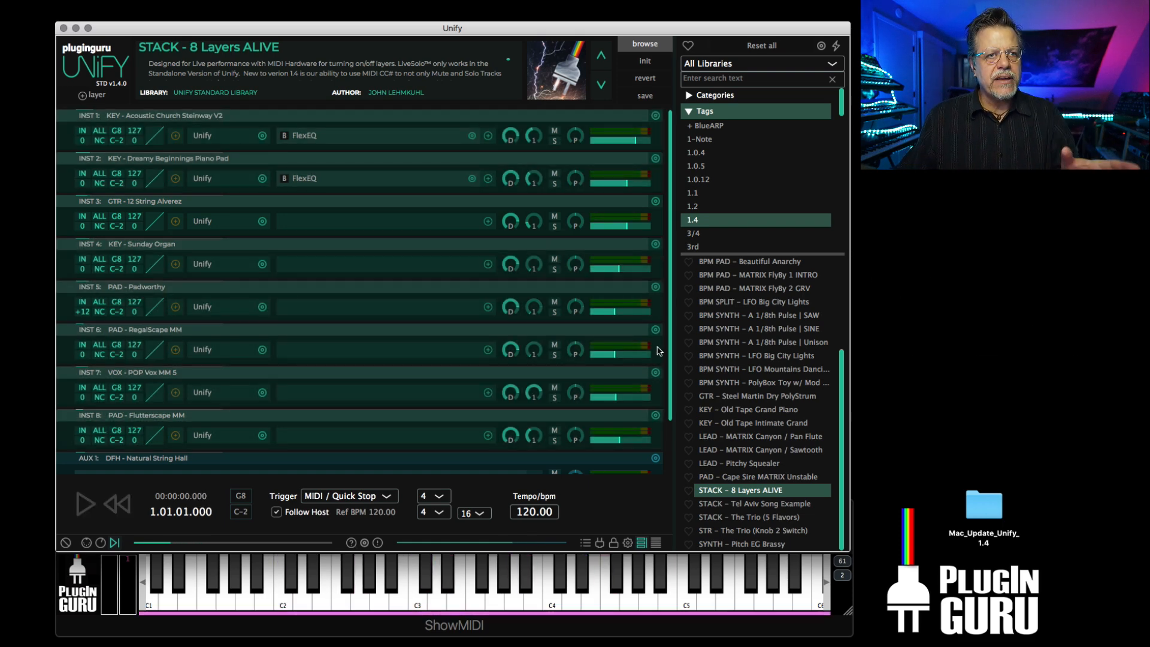
mouse_move(585, 335)
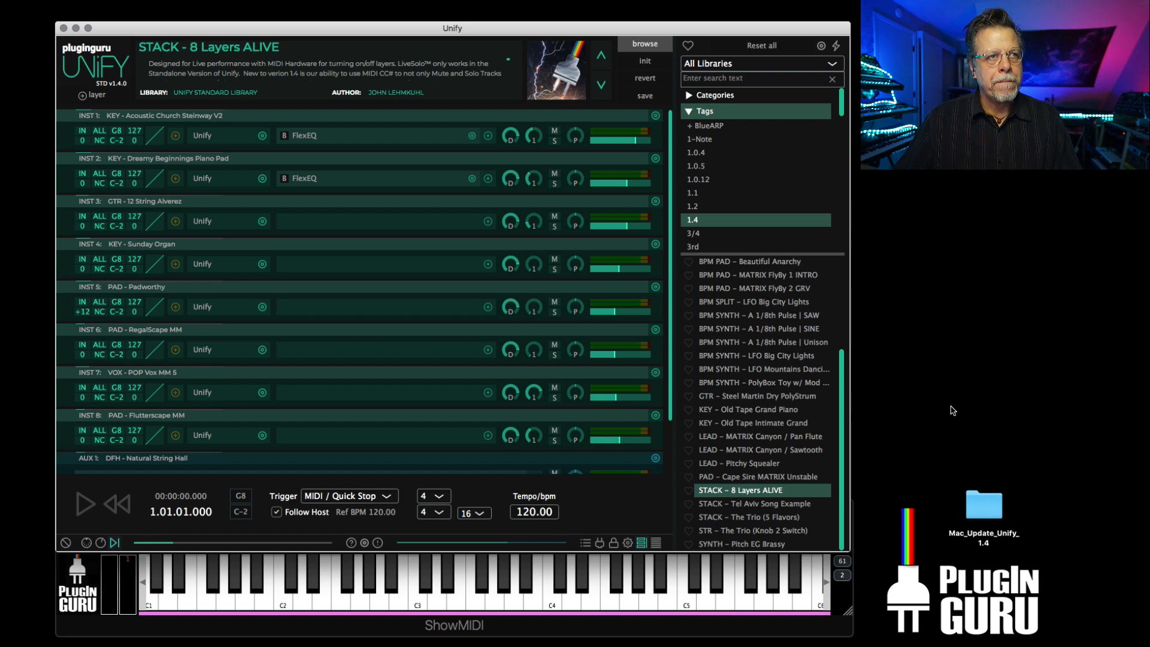
mouse_move(1010, 435)
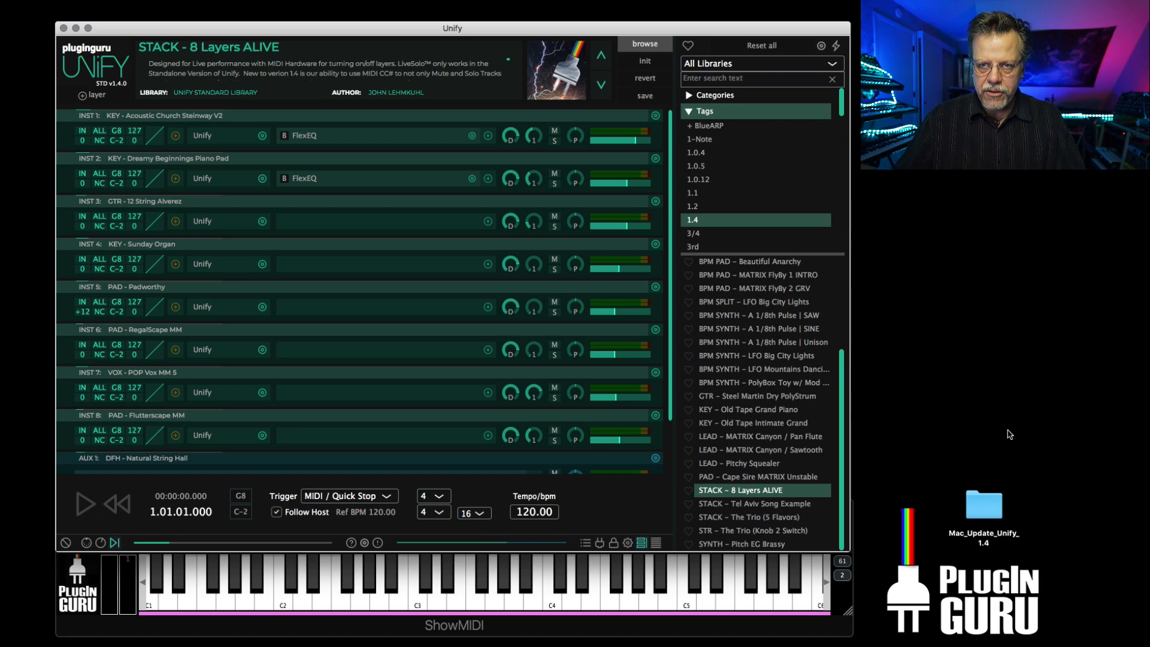
left_click(984, 505)
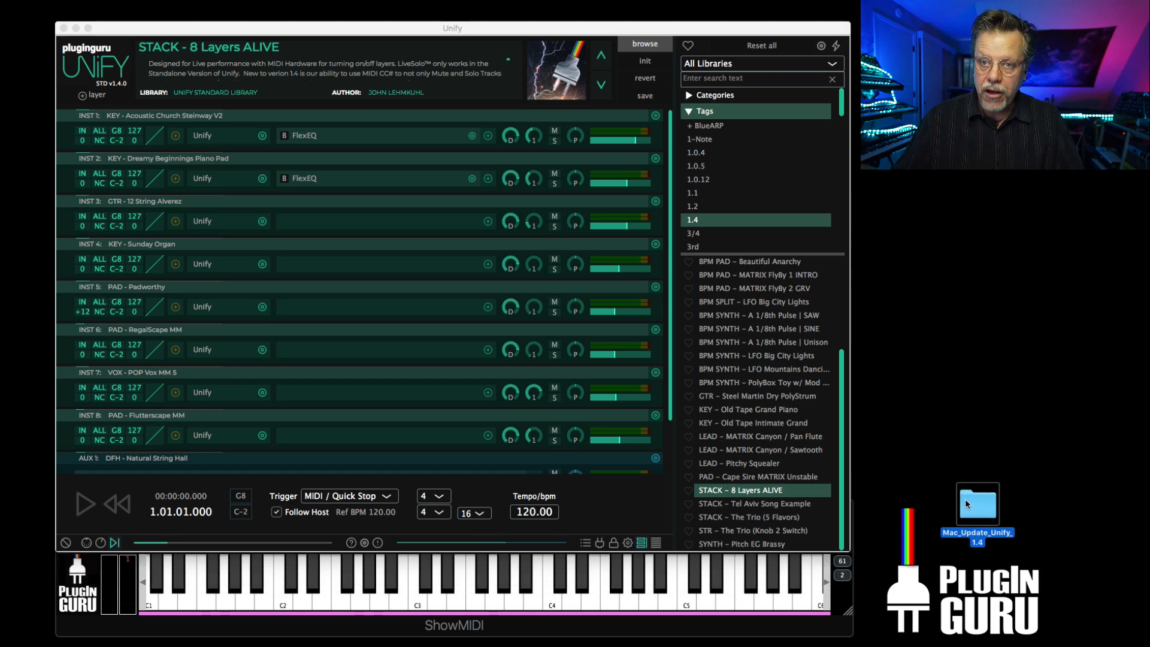
mouse_move(988, 534)
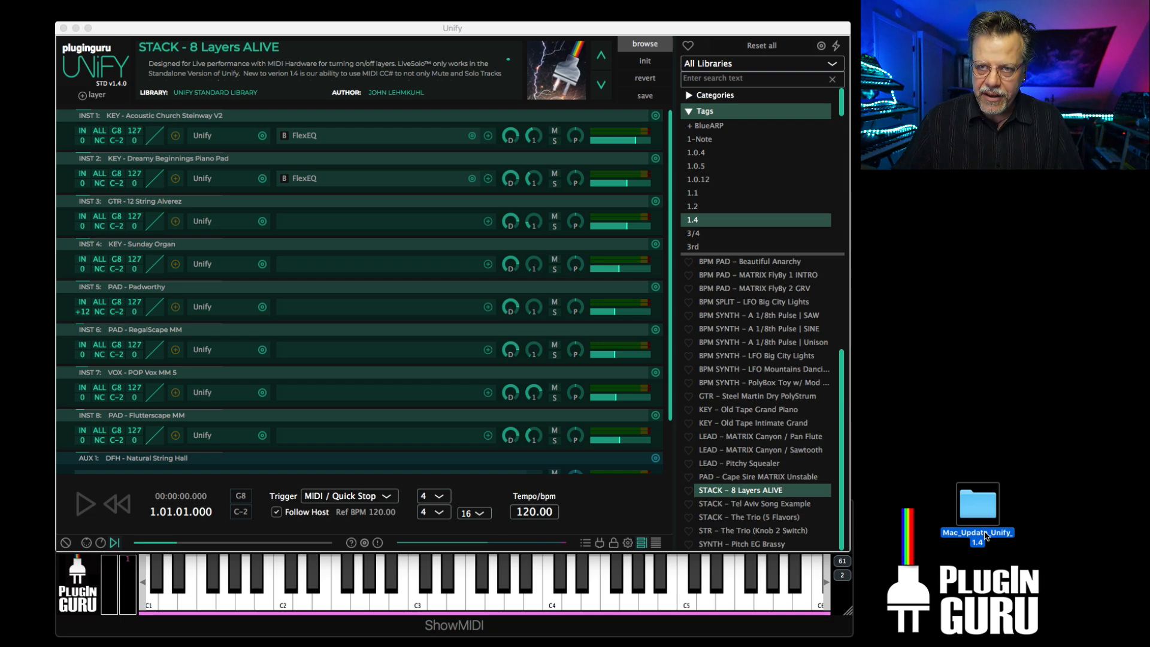
Open the Mac_Update_Unify_1.4 folder and select the Unify_1.4.0.pkg installer.
double_click(978, 505)
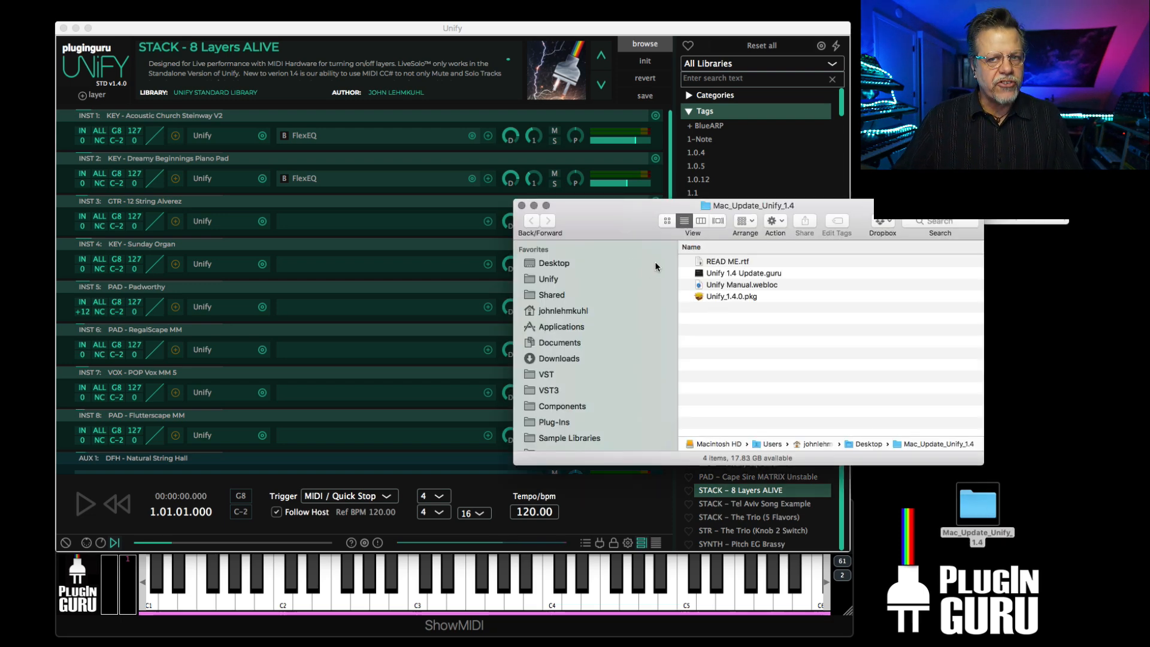
left_click(732, 296)
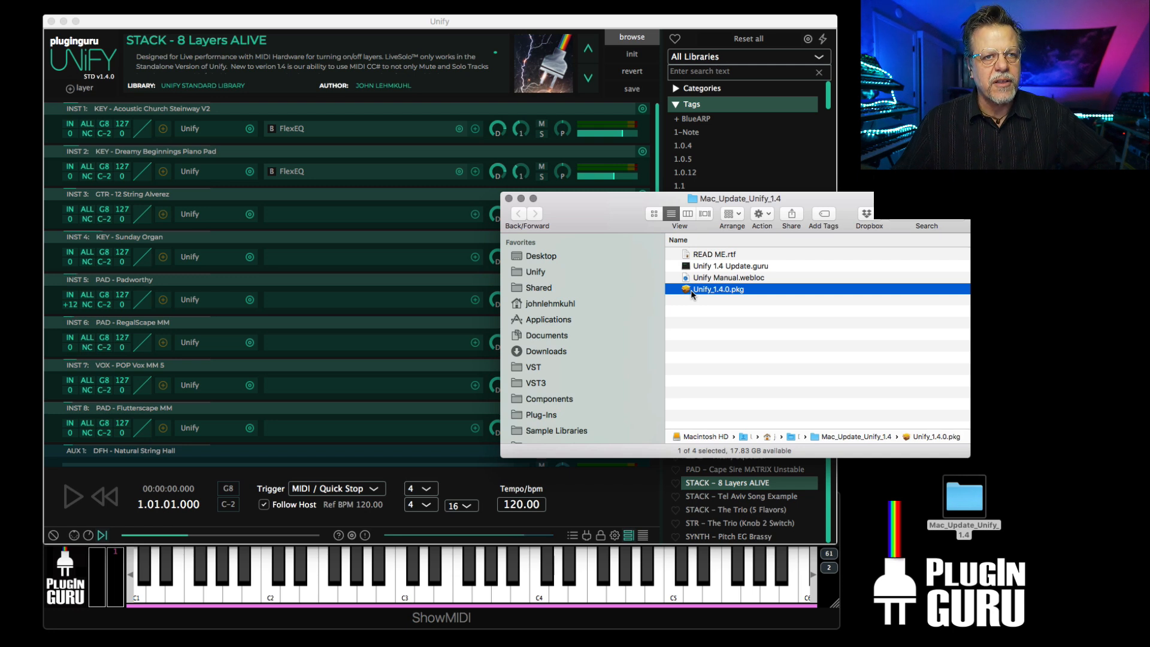
mouse_move(584, 184)
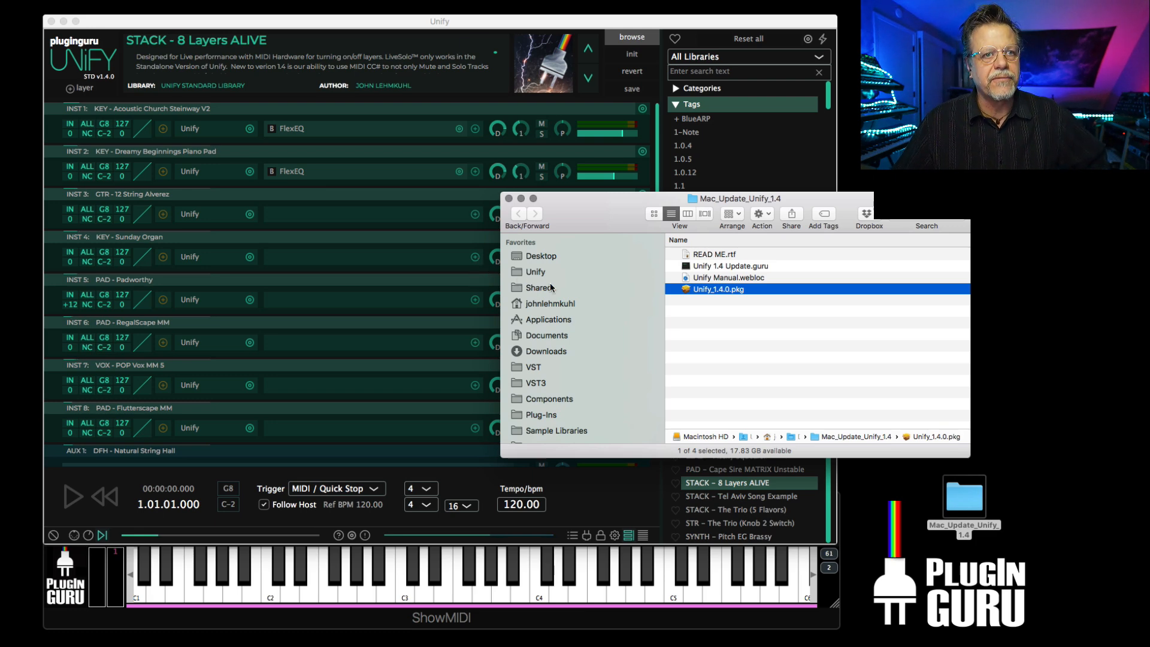
mouse_move(712, 292)
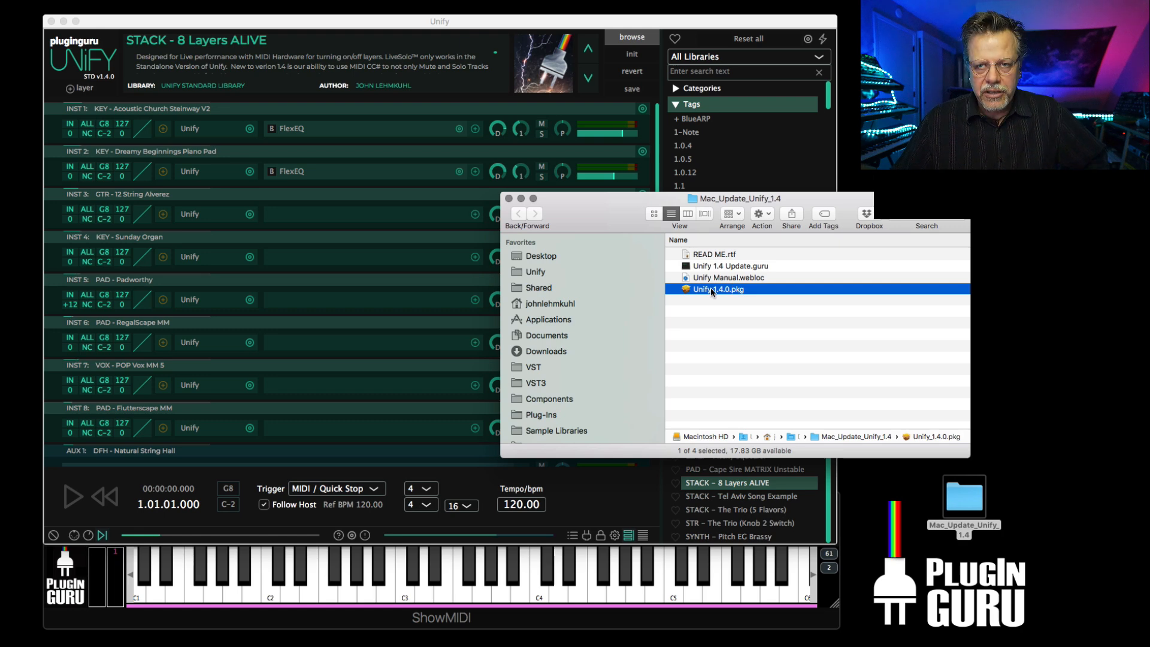
mouse_move(688, 292)
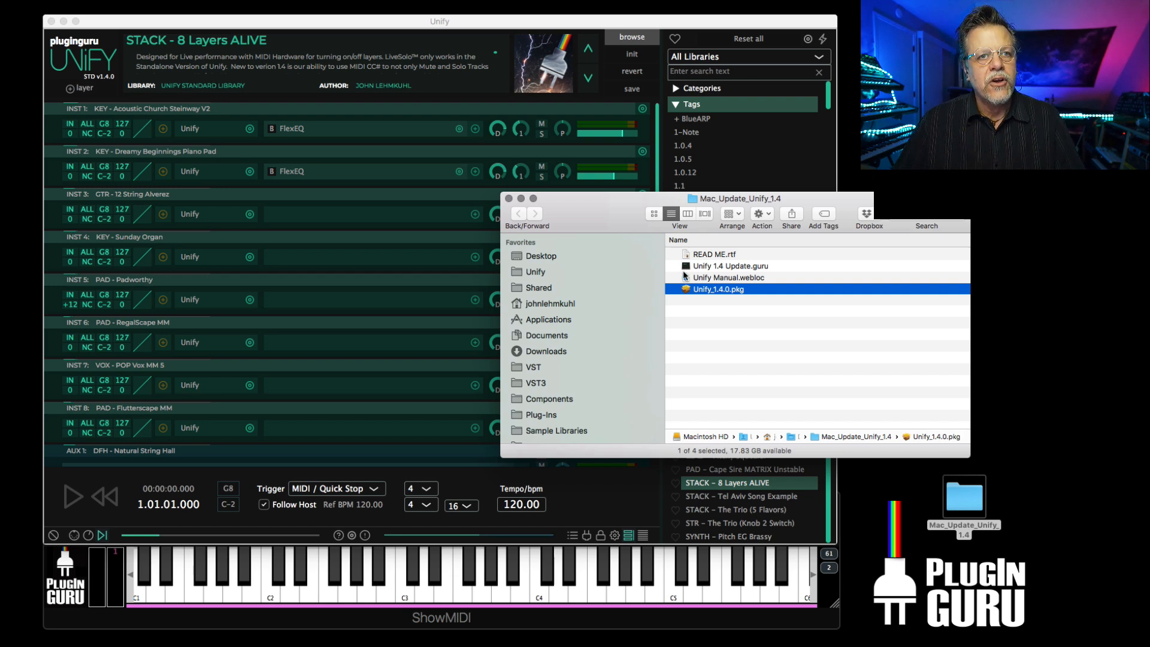
mouse_move(385, 25)
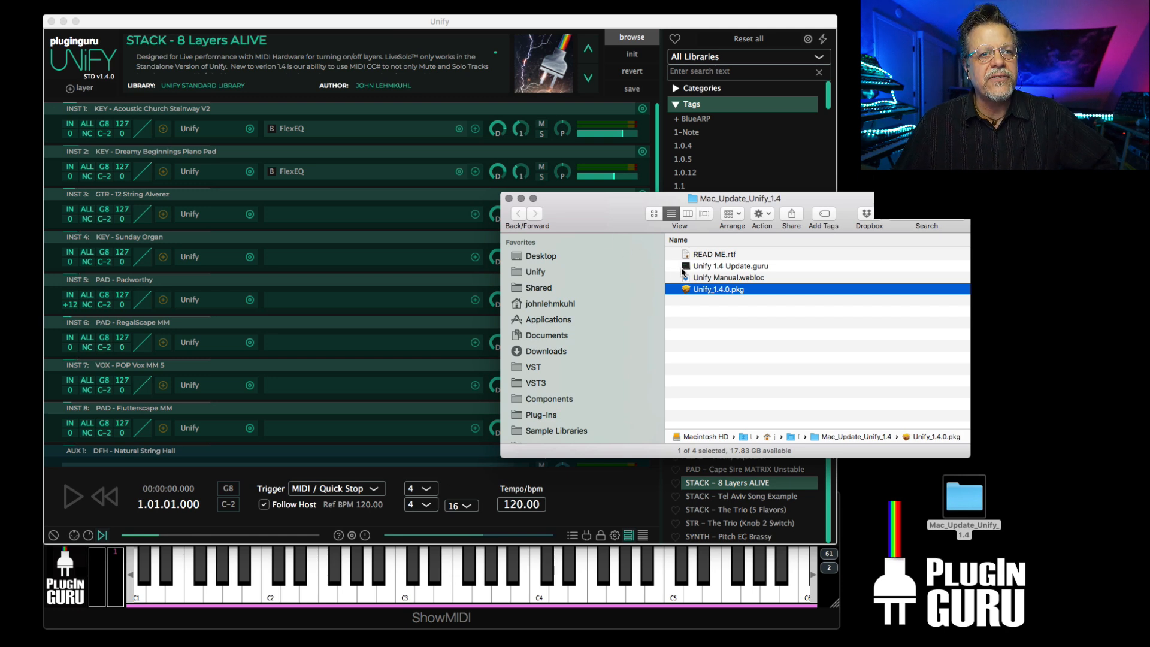
Open Unify 1.4 Update.guru, cancel the content install, and browse only the Unify Standard Library.
left_click(730, 266)
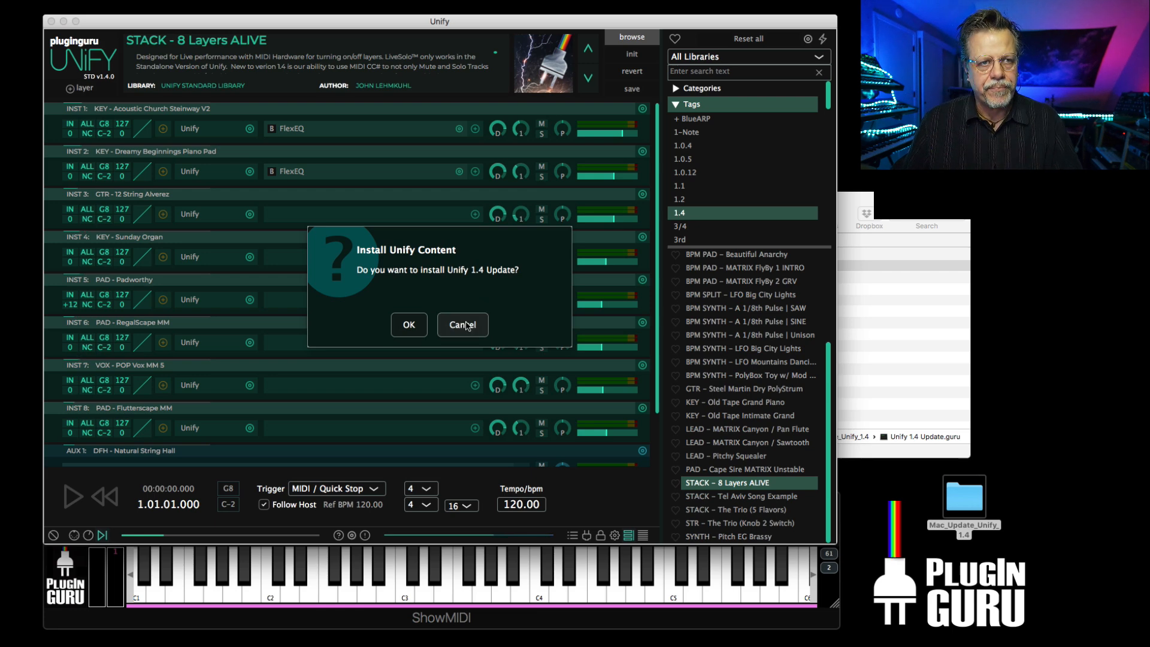
left_click(463, 324)
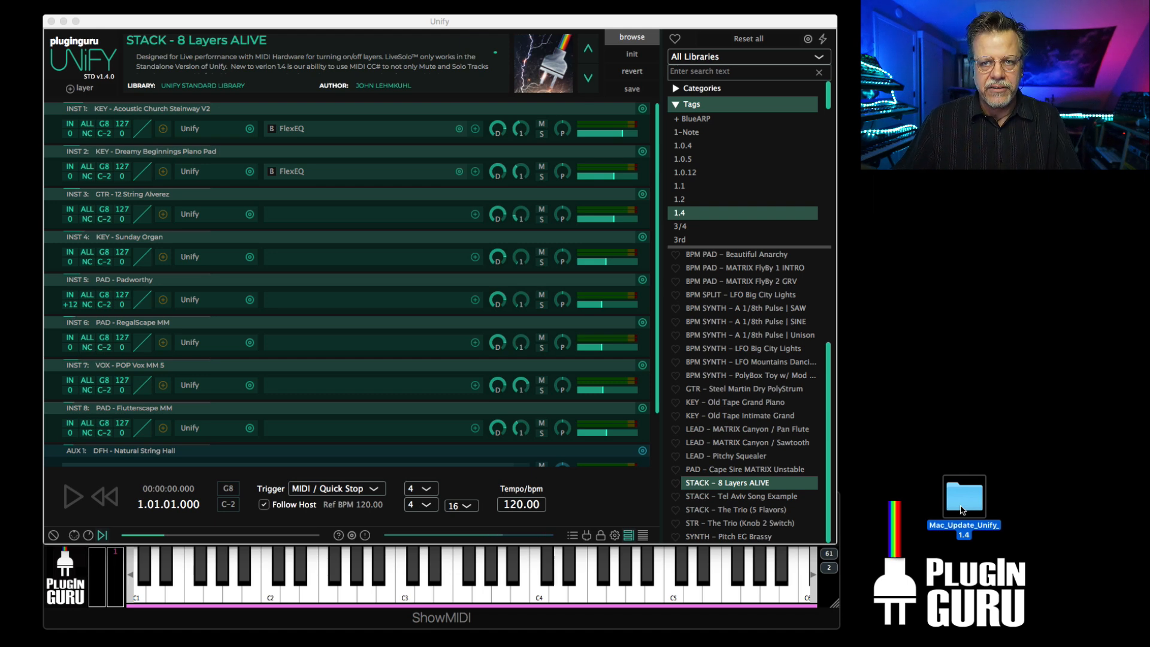
mouse_move(947, 479)
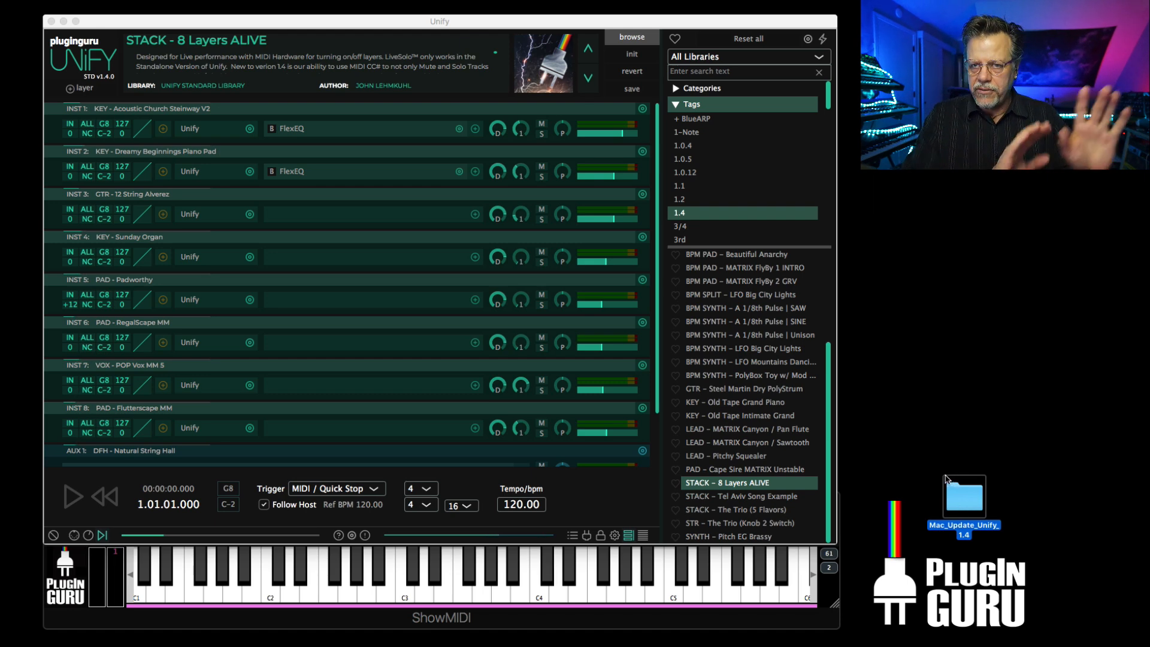
mouse_move(894, 442)
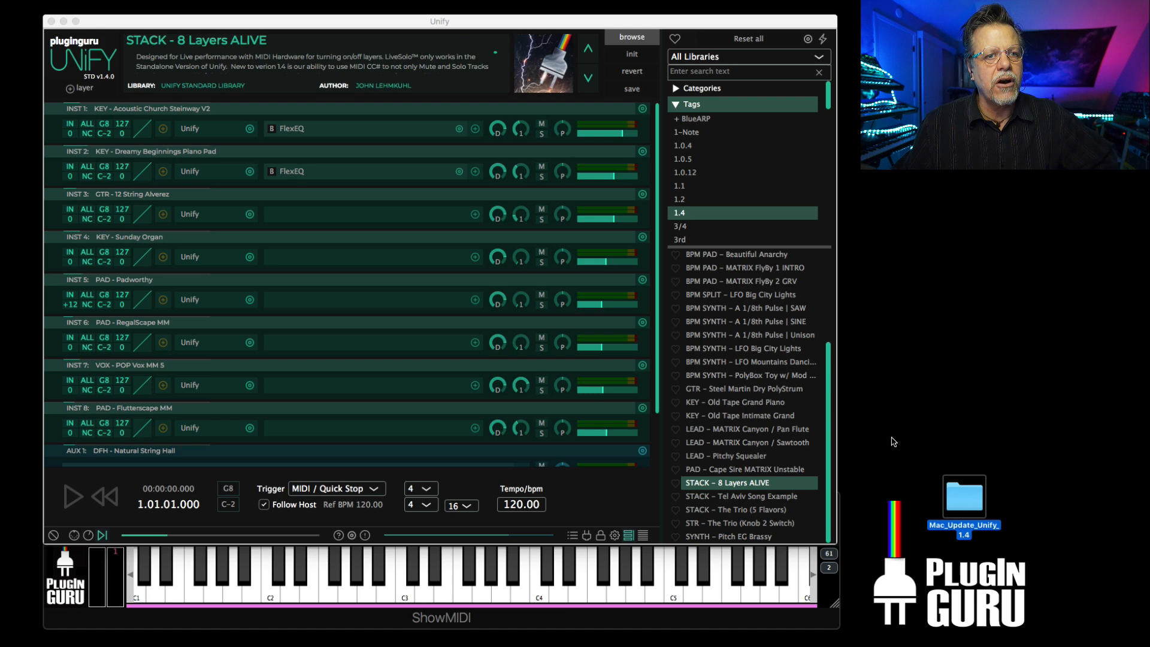
left_click(748, 57)
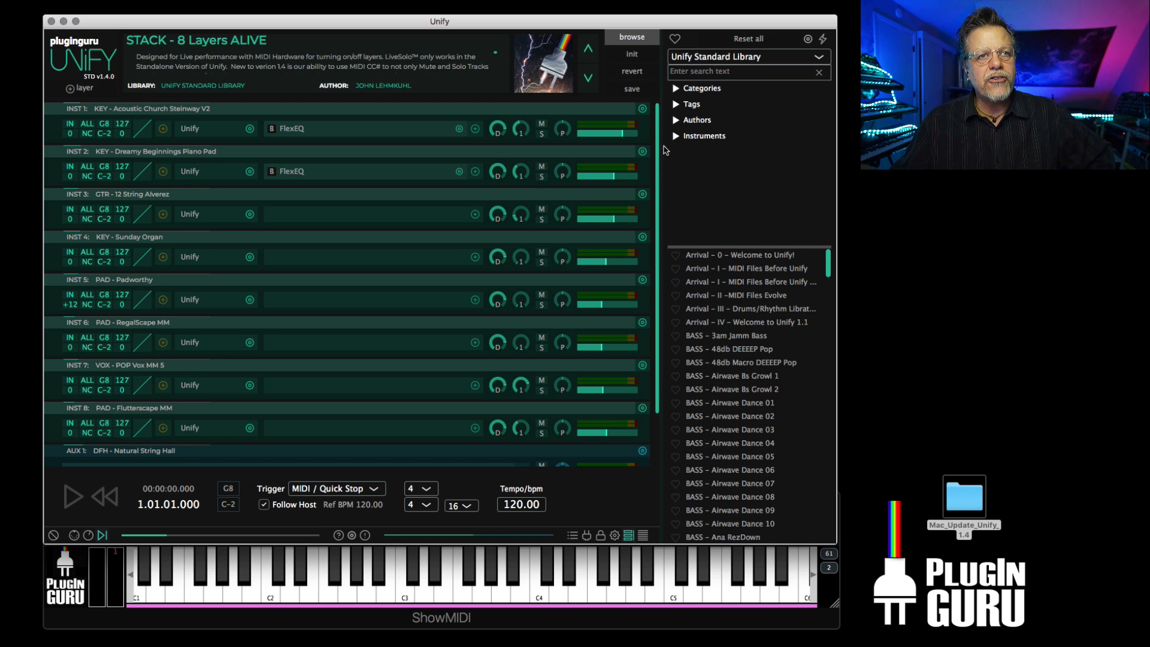
Filter presets by the 1.4 tag and load BPM BASS - FRITZ can Fix It!!
left_click(677, 104)
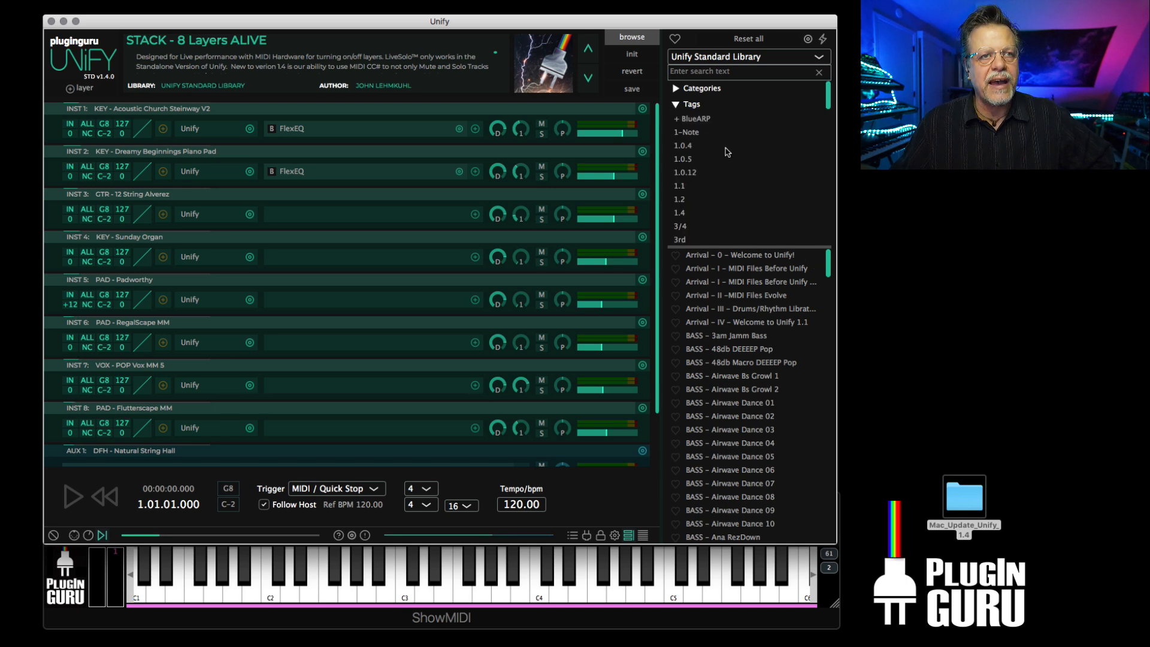
mouse_move(686, 218)
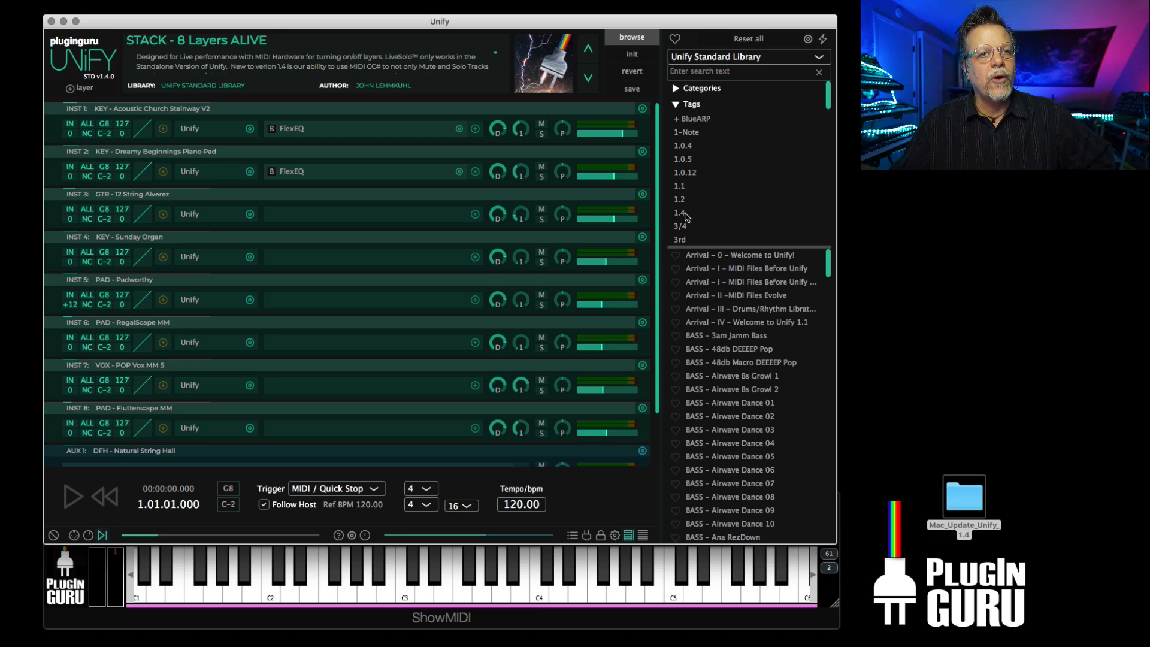
left_click(679, 213)
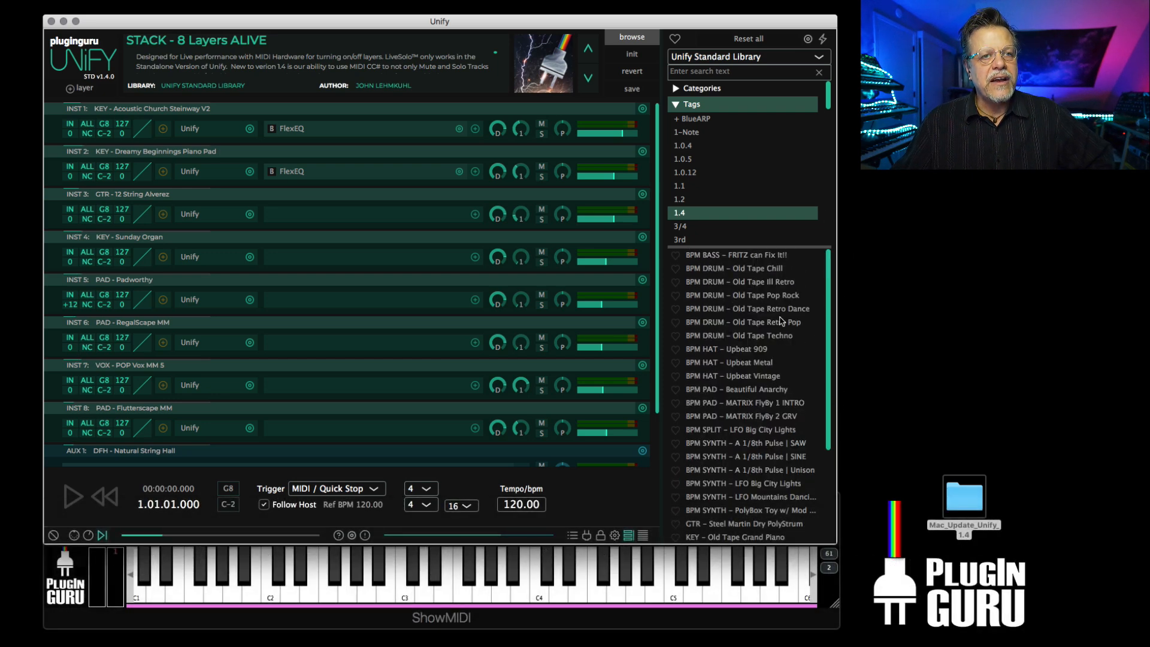
mouse_move(745, 296)
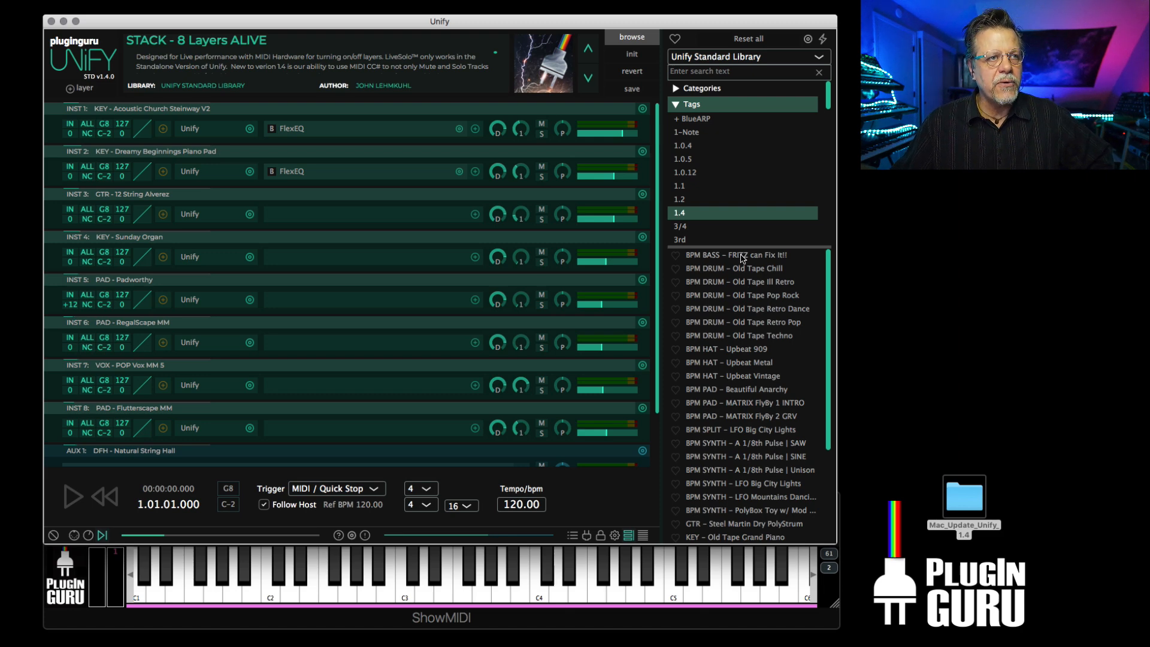
left_click(739, 254)
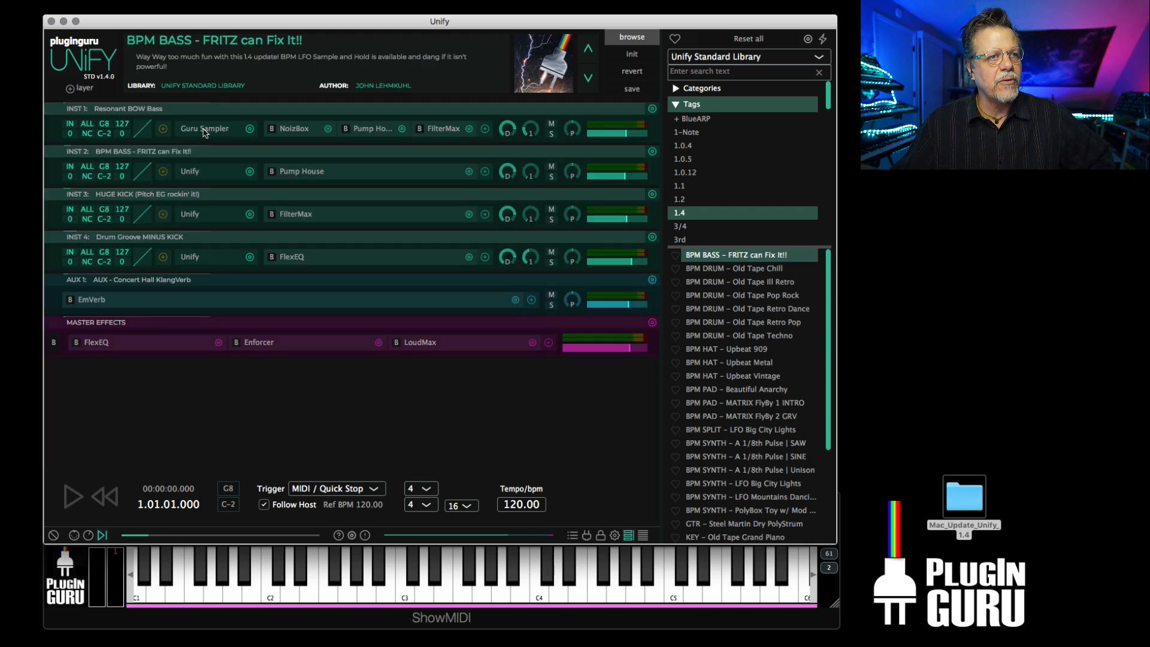
Set the bass Guru Sampler LFO amount from -68.2% to 0.8%, then load BPM DRUM - Old Tape Chill.
left_click(205, 129)
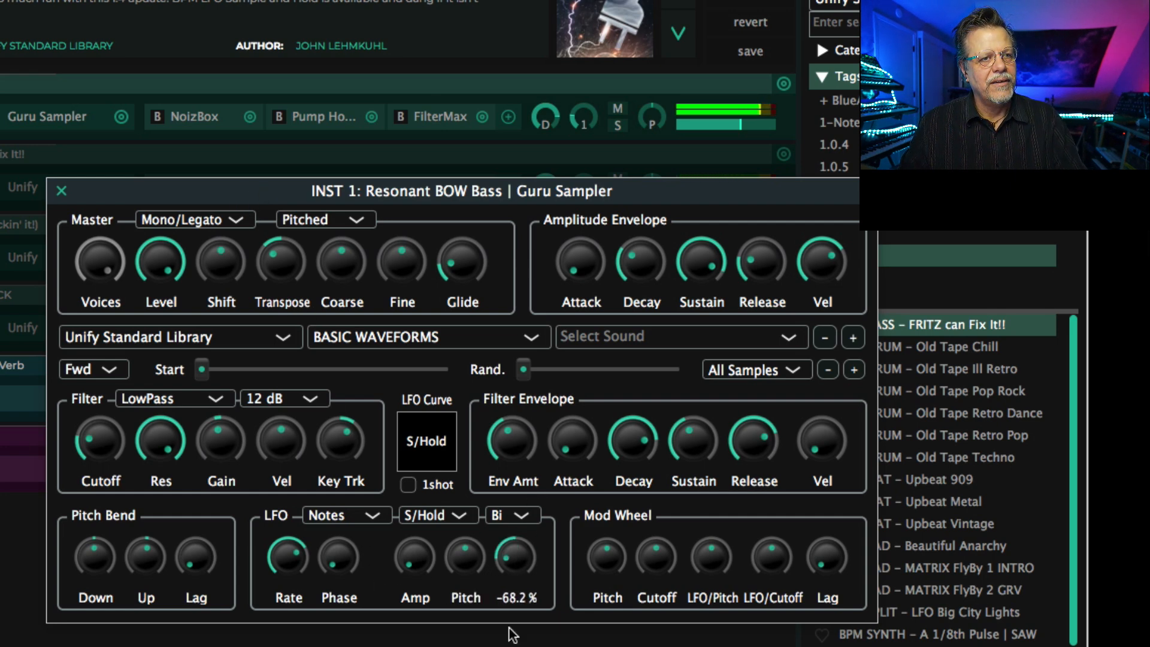
left_click_drag(516, 558, 516, 536)
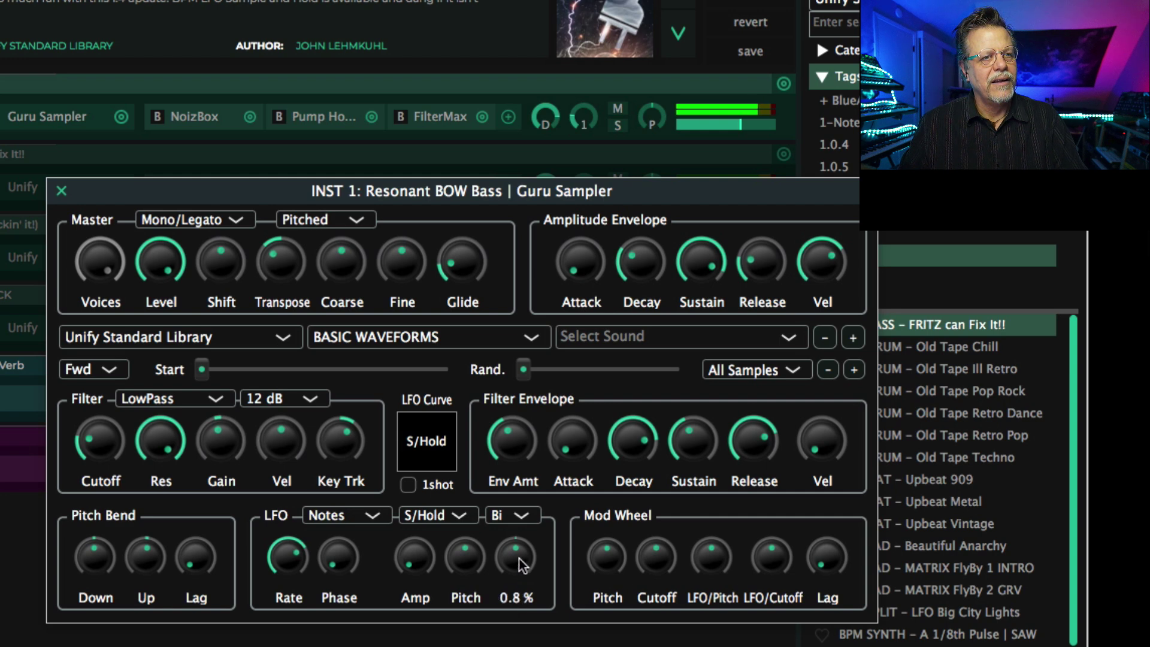
left_click(44, 192)
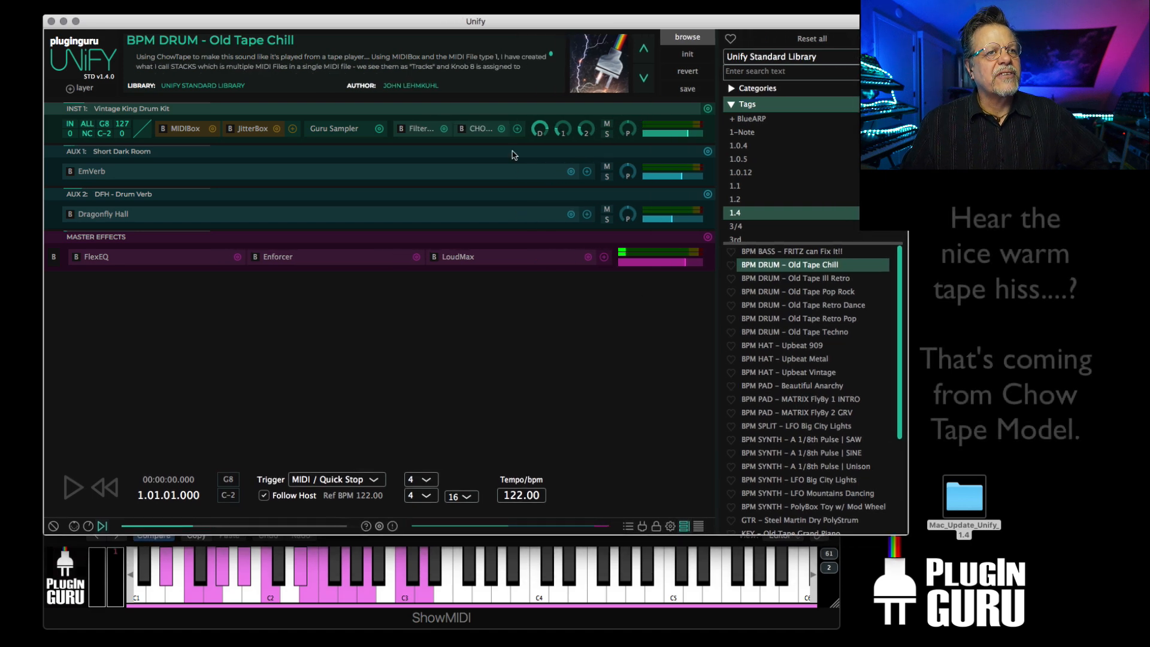
Open the drum layer's Chow Tape Model editor, review its settings, and close it.
left_click(481, 128)
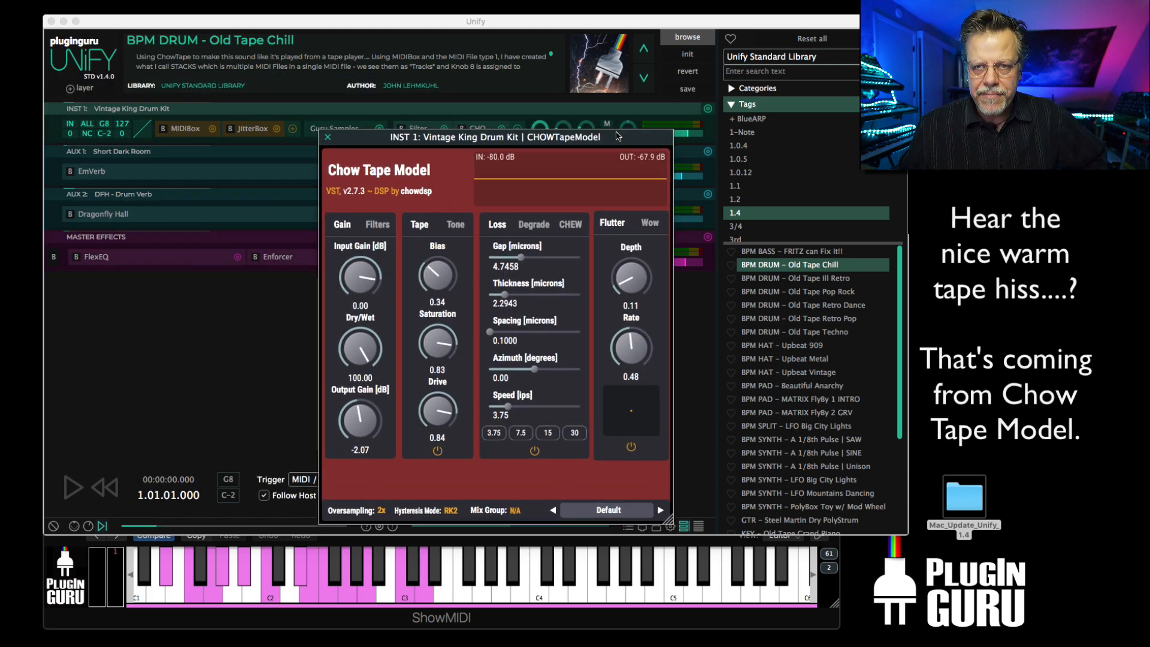
mouse_move(478, 199)
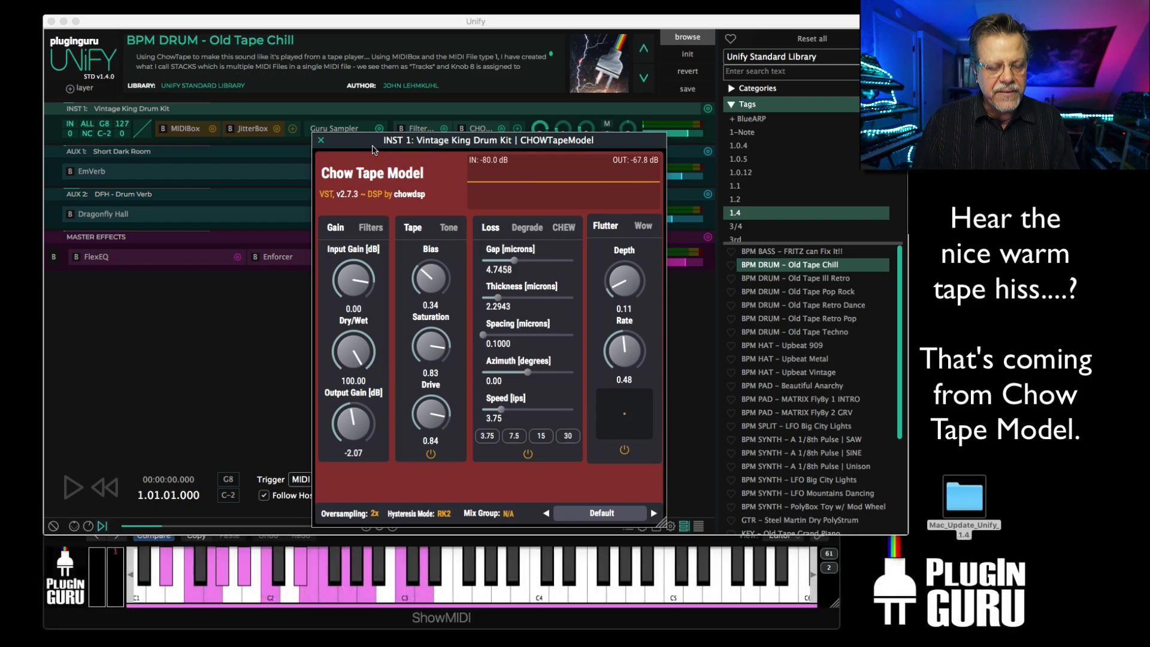
left_click(73, 490)
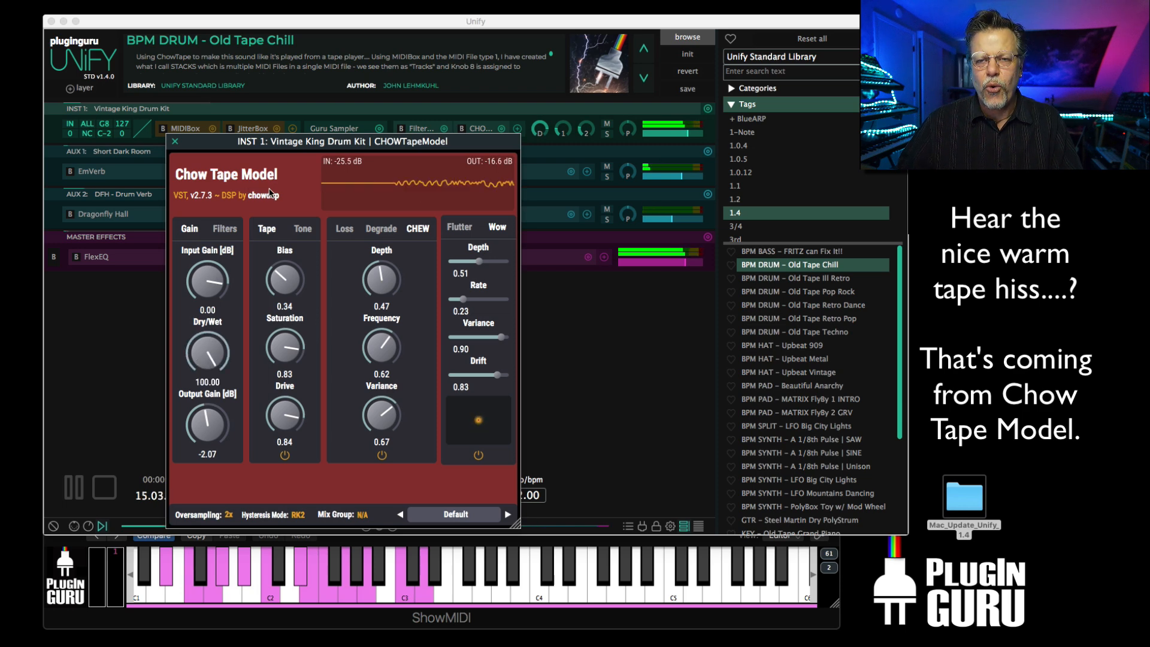
left_click(175, 142)
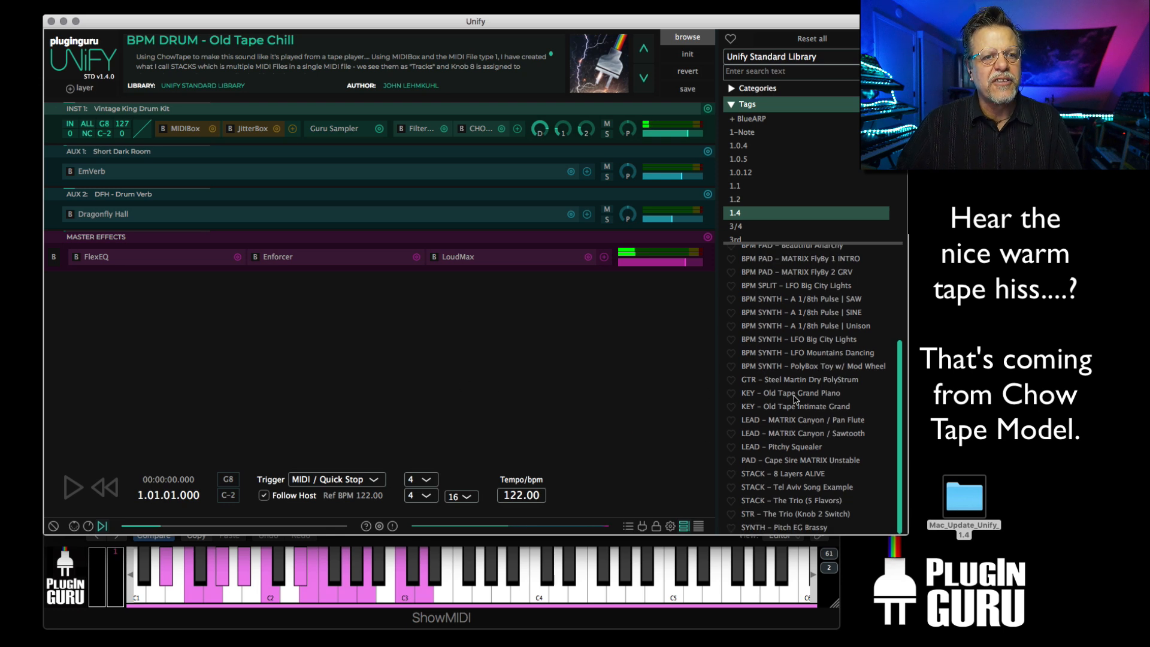
Load and play the KEY - Old Tape Intimate Grand piano patch.
left_click(795, 406)
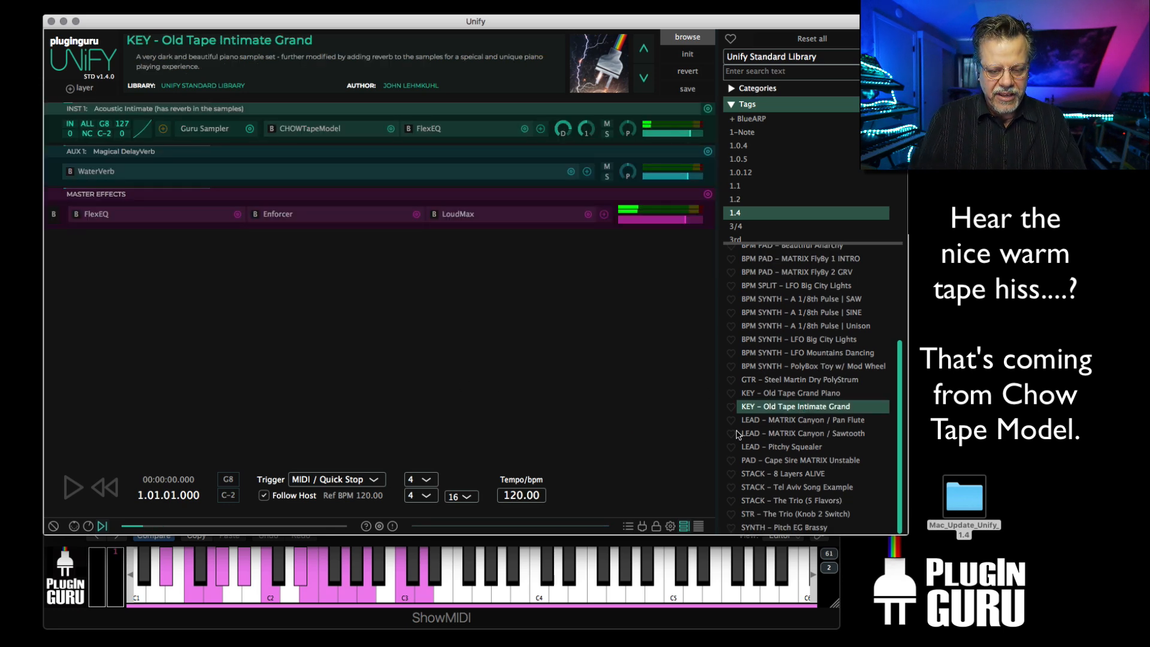
left_click(72, 487)
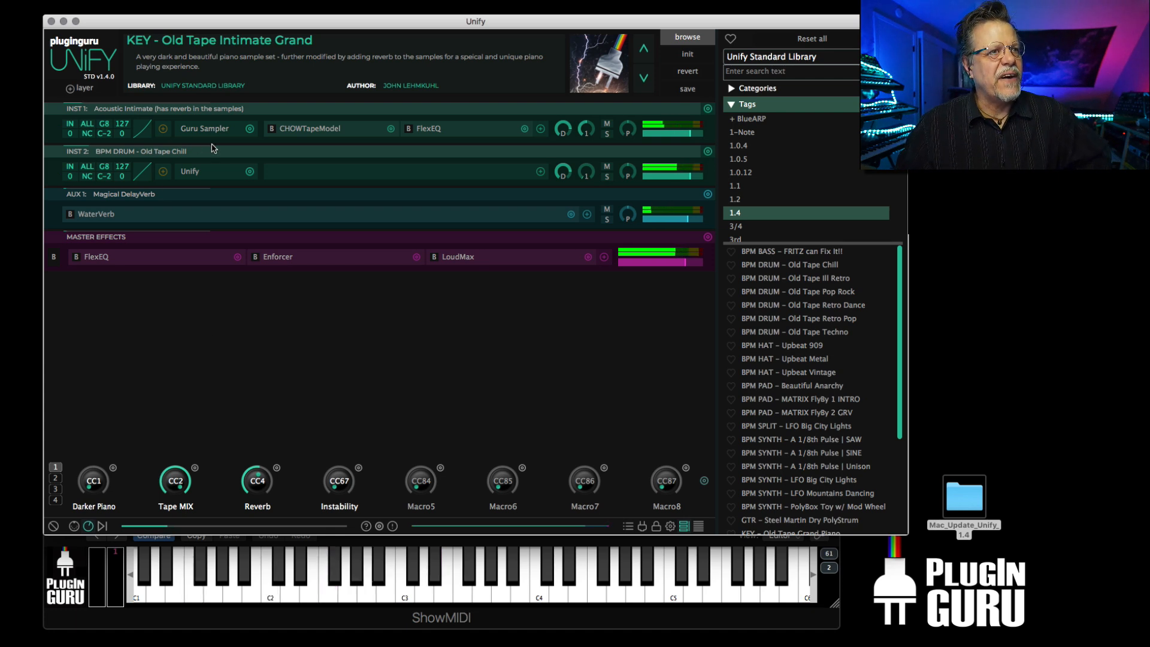
mouse_move(250, 129)
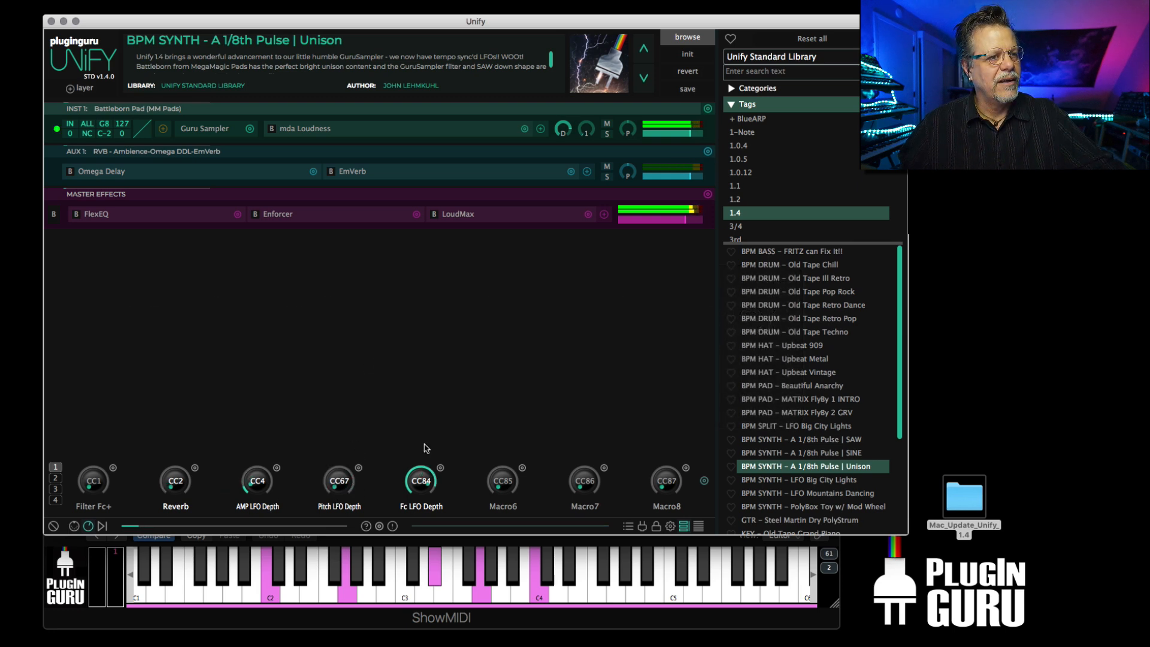
Collapse the Tags list and load LEAD - MATRIX Canyon / Pan Flute from the patch list.
scroll("down", 3)
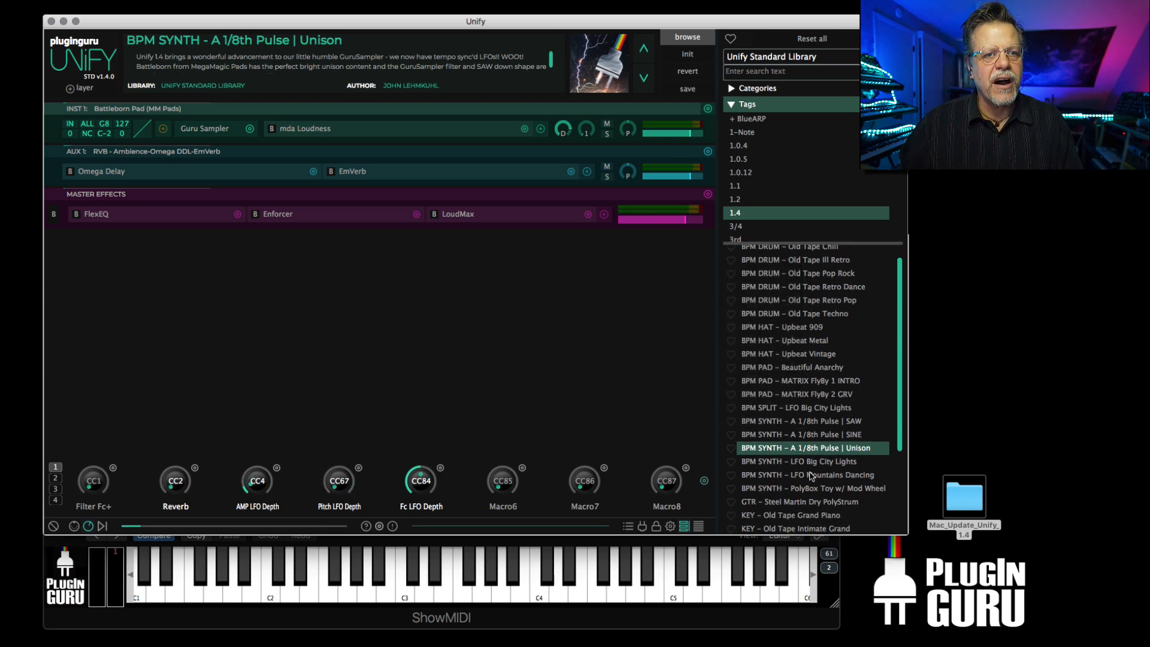
scroll("down", 3)
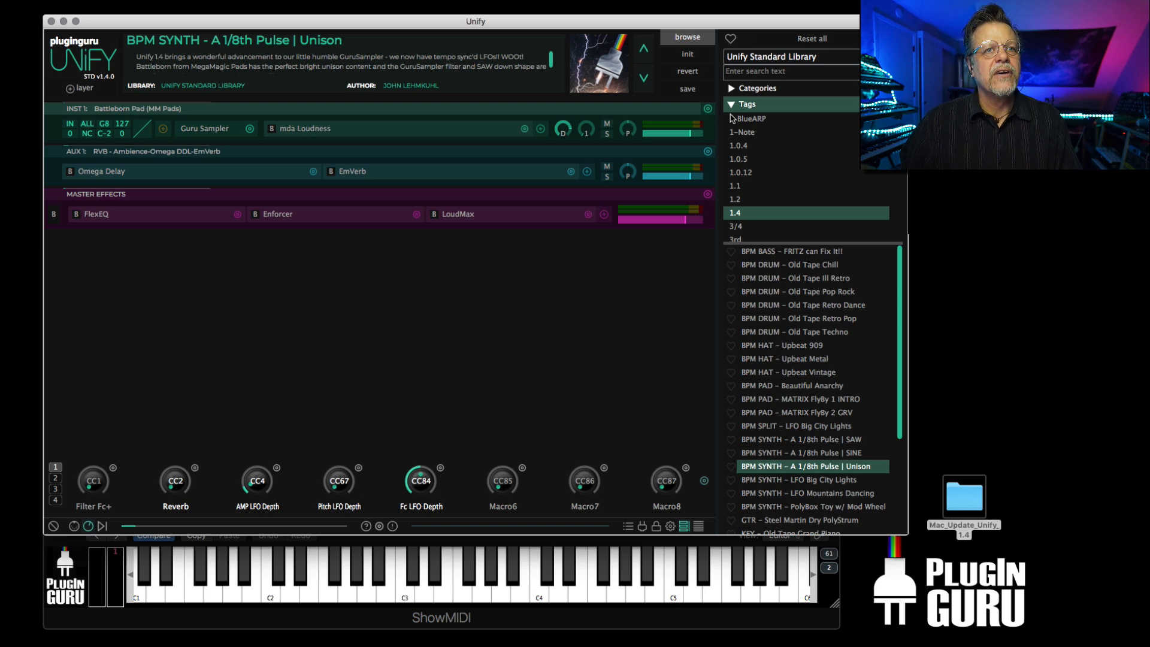
left_click(747, 104)
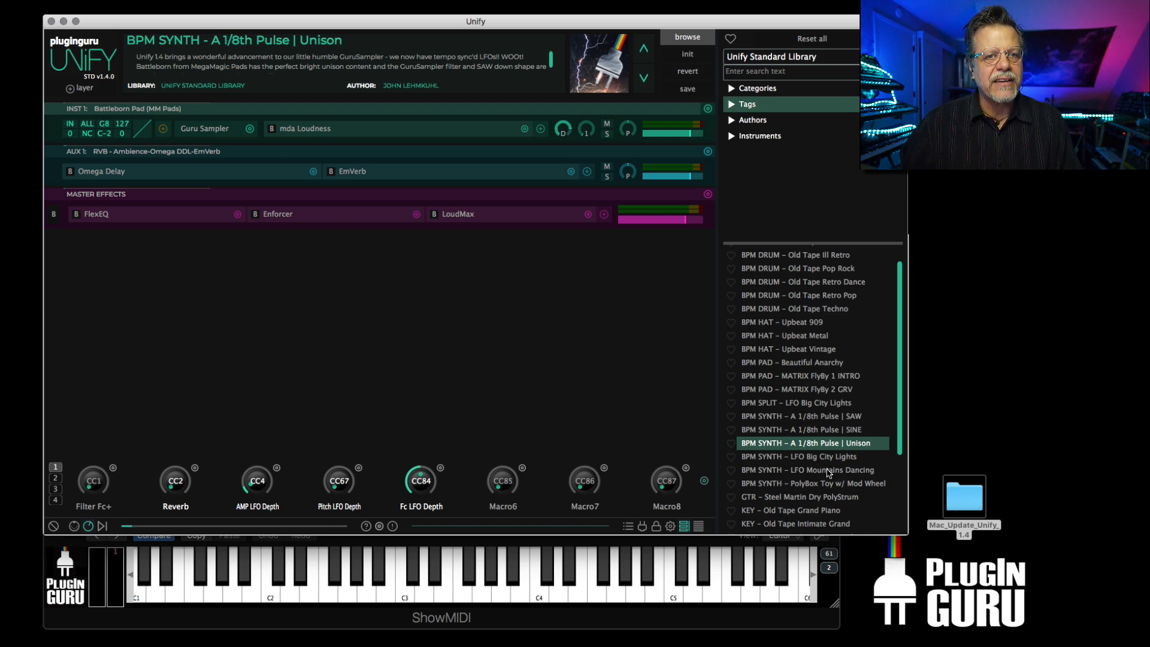
scroll("down", 3)
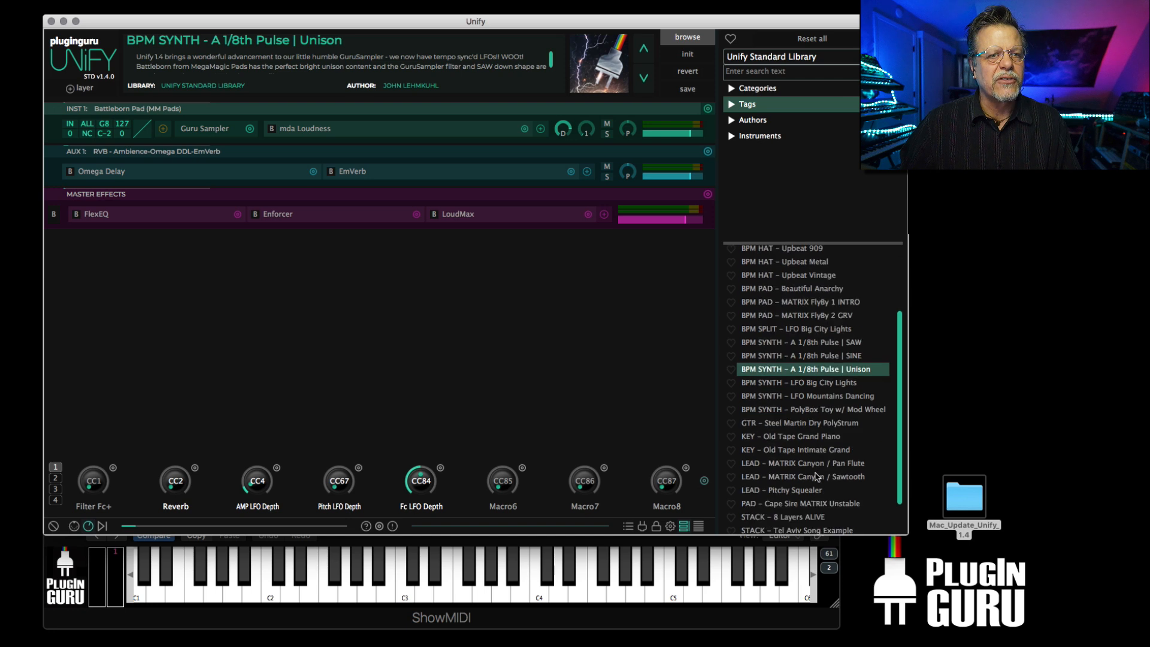
left_click(802, 463)
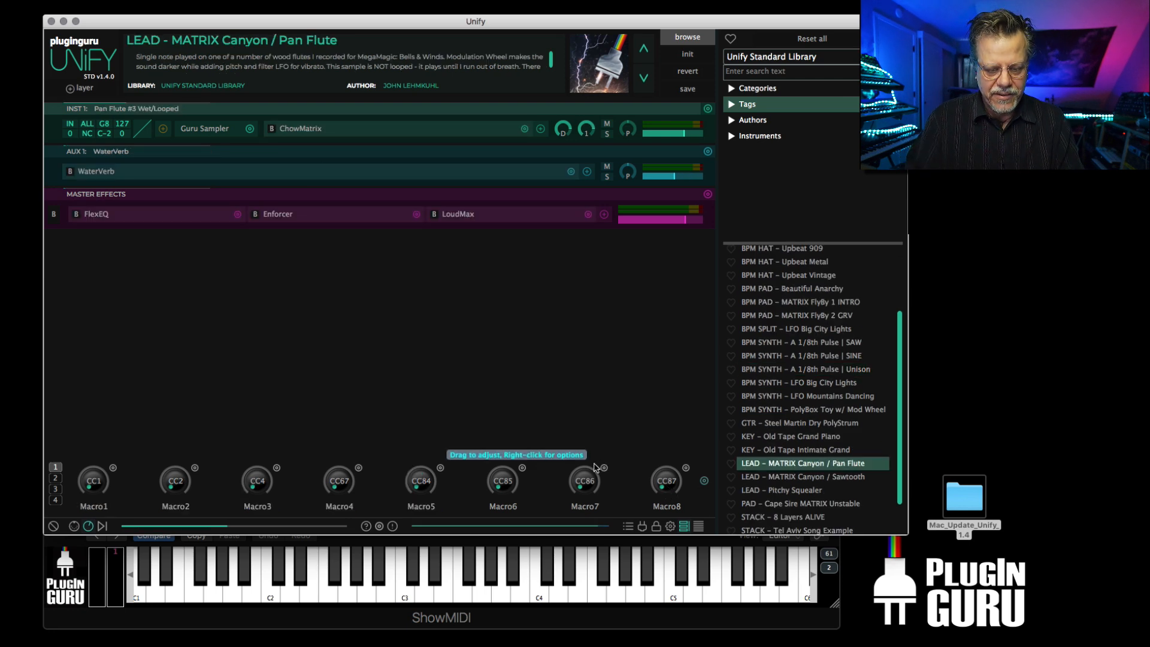
Open the ChowMatrix editor on the Pan Flute INST 1 layer.
left_click(579, 588)
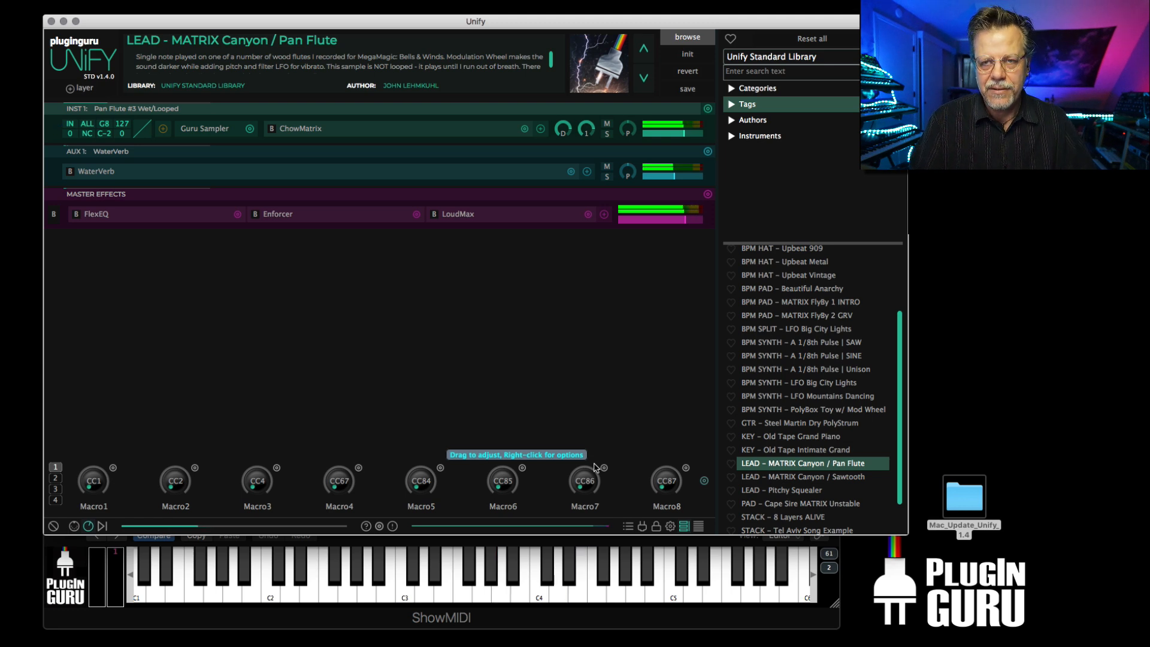
left_click(620, 592)
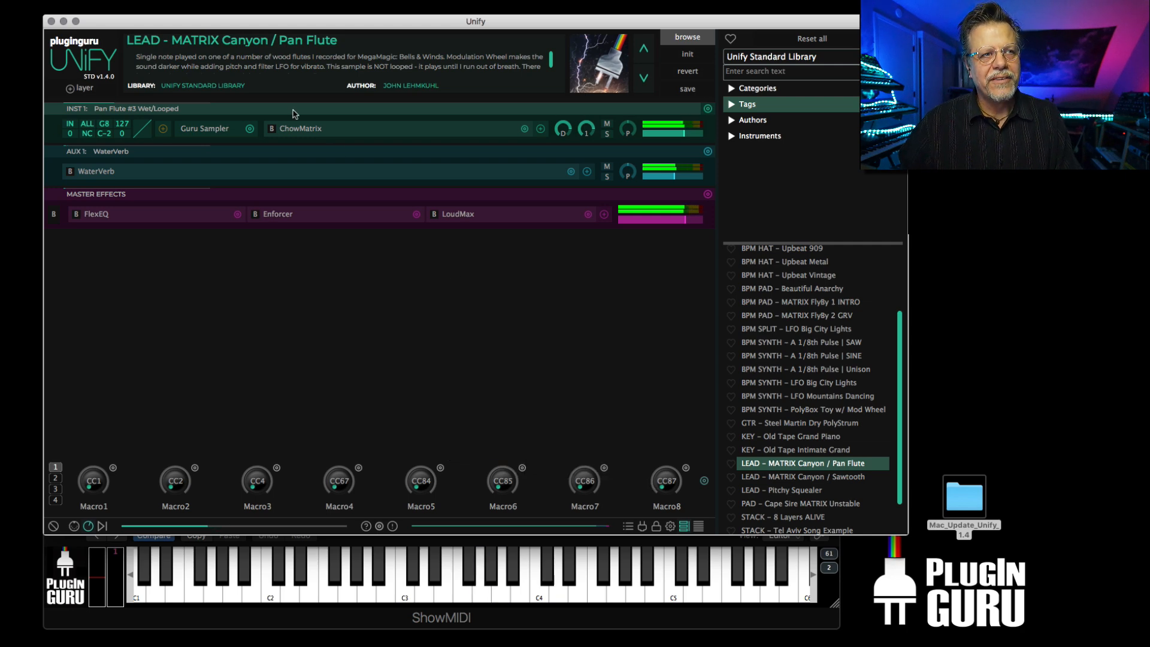
left_click(300, 128)
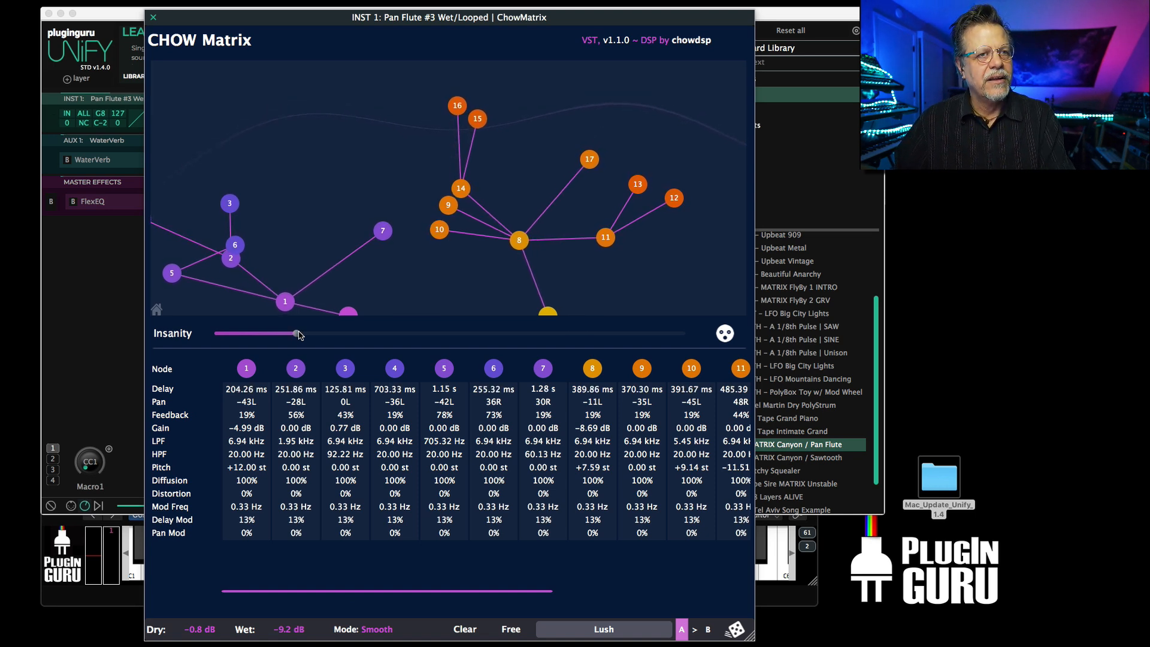
Raise ChowMatrix Insanity gradually to maximum, then bring it back down to zero.
left_click_drag(297, 333, 304, 333)
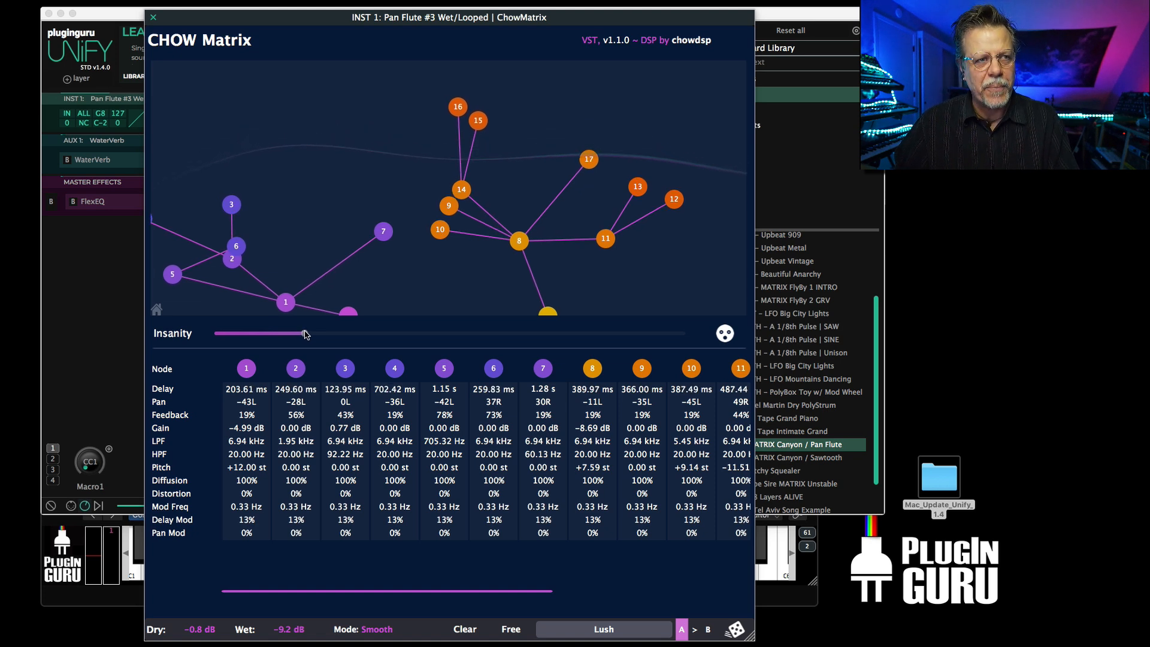
left_click_drag(304, 334, 345, 334)
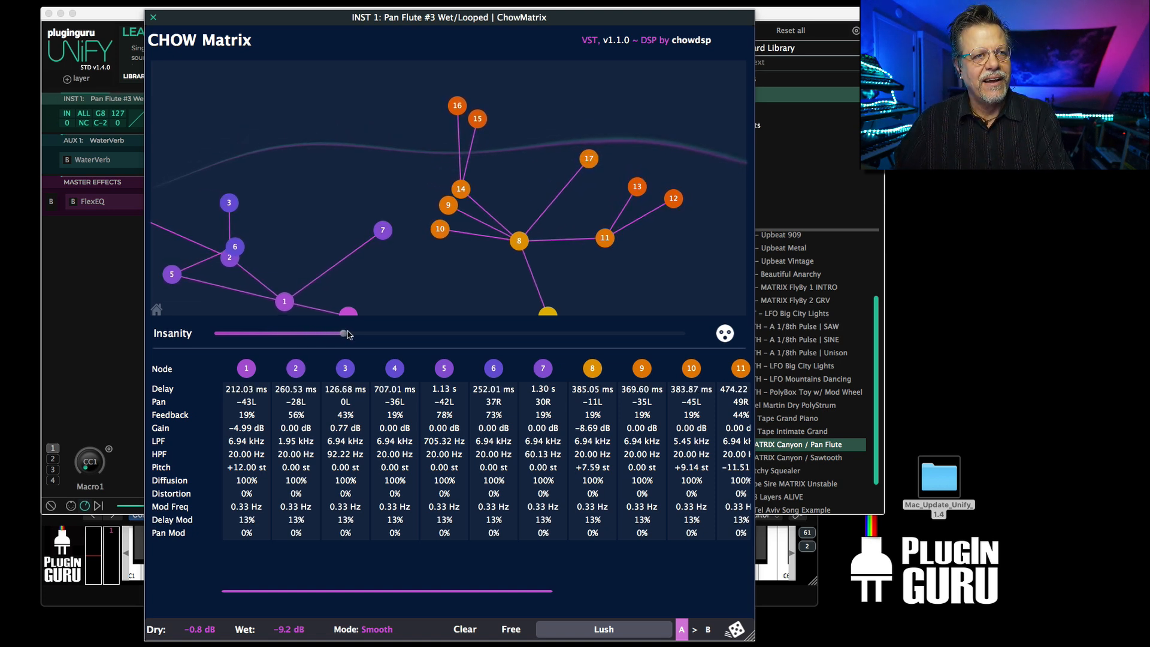
left_click_drag(347, 333, 400, 334)
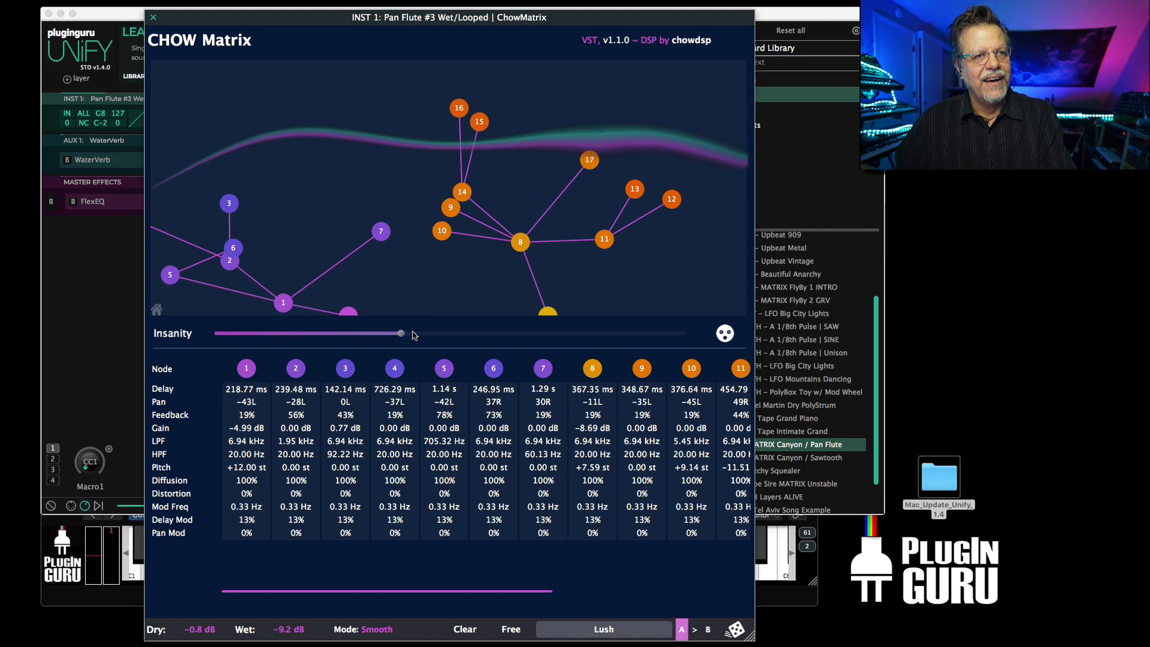
left_click_drag(401, 333, 483, 333)
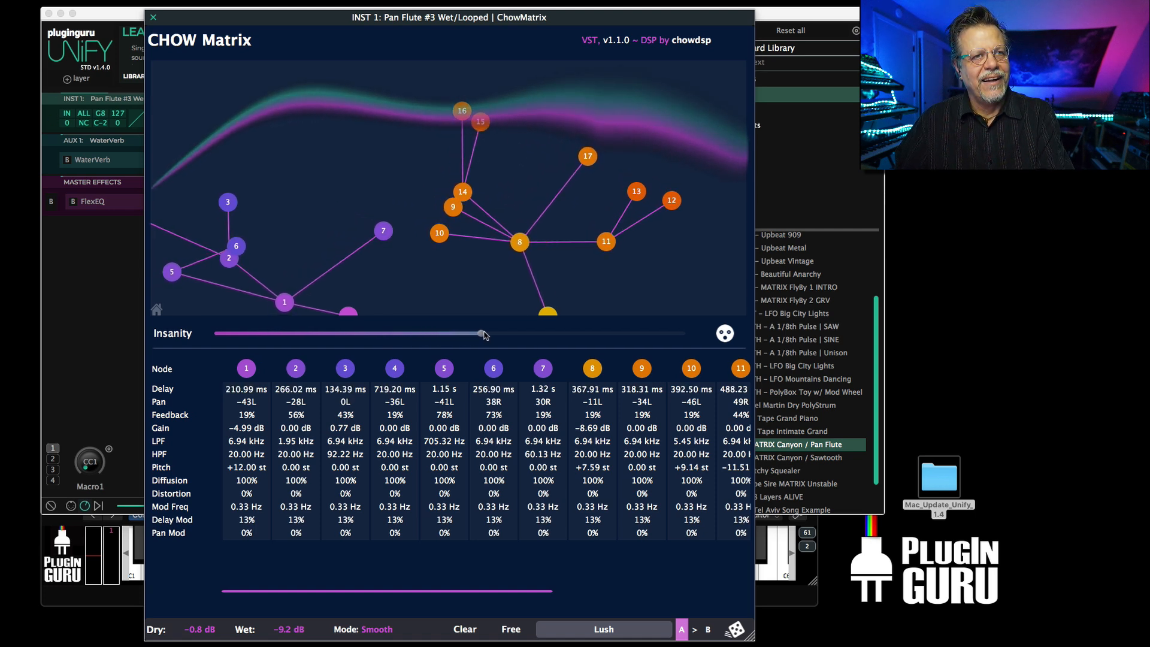
left_click_drag(484, 334, 527, 334)
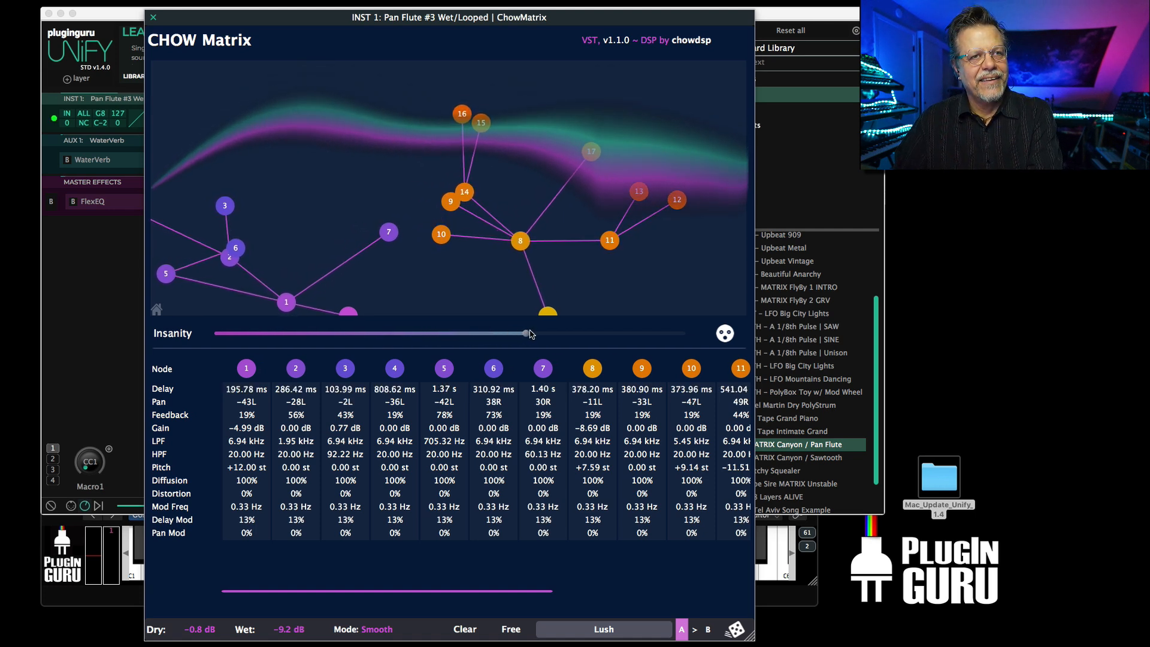
left_click_drag(525, 333, 641, 334)
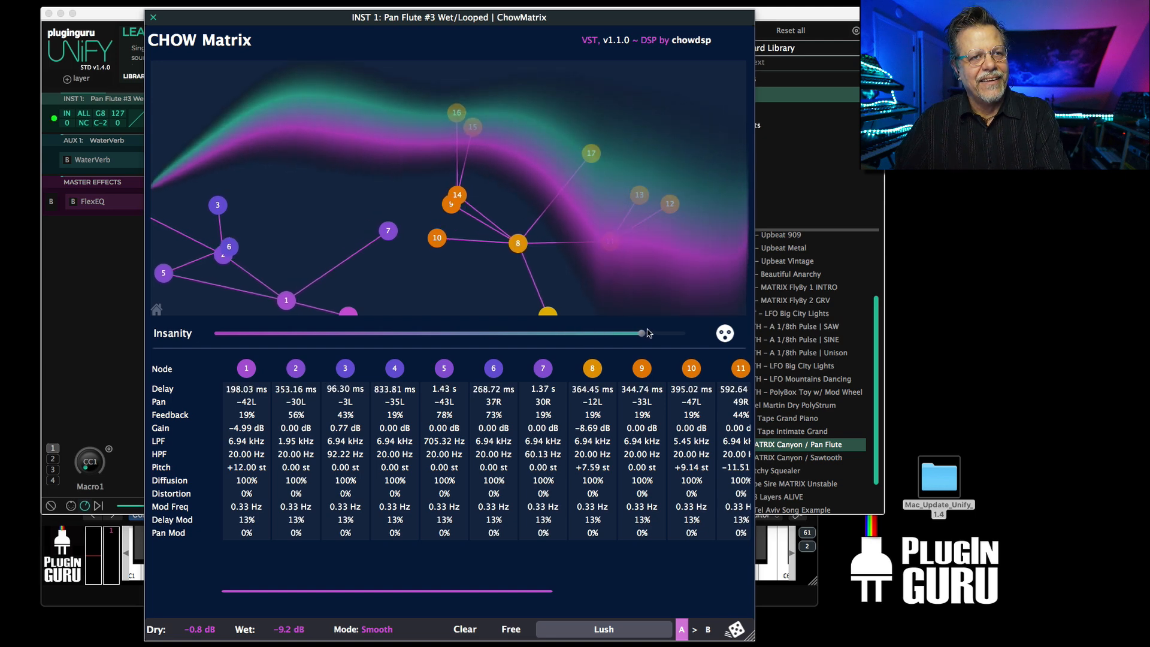
left_click_drag(640, 334, 684, 333)
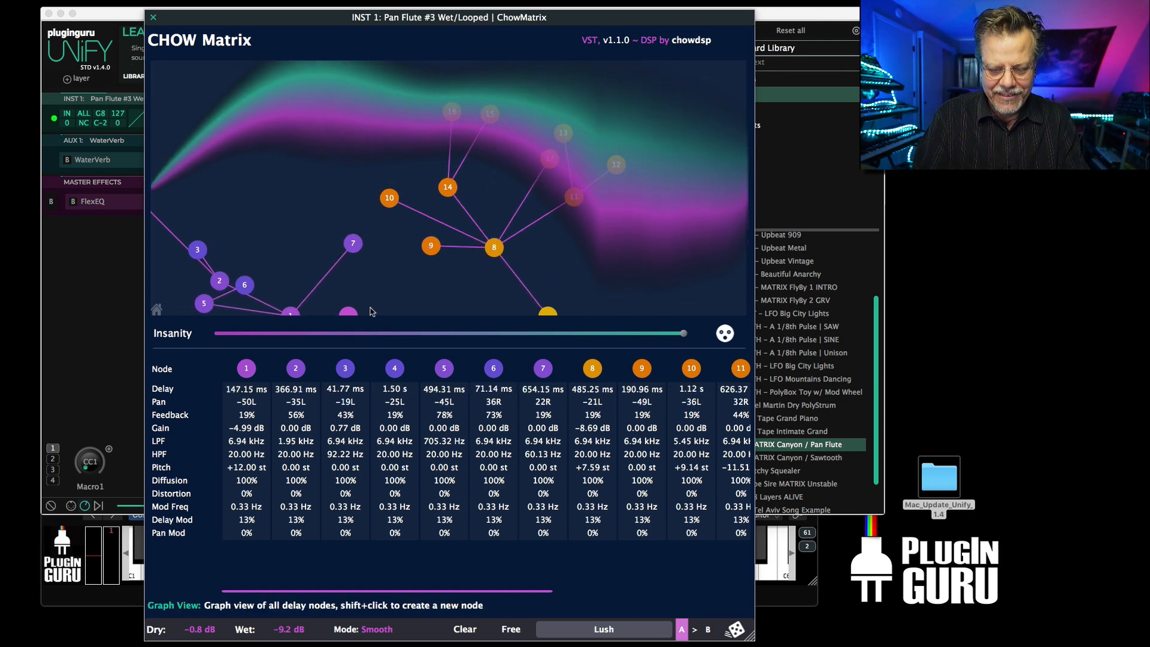
left_click_drag(664, 334, 679, 333)
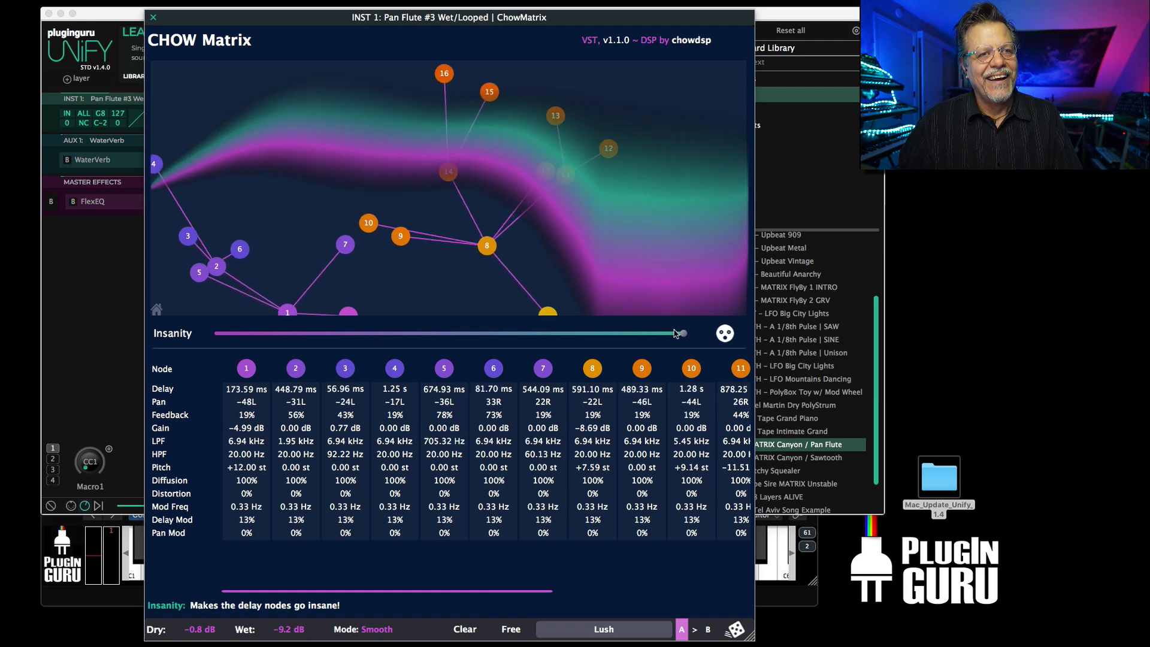
left_click_drag(674, 334, 371, 334)
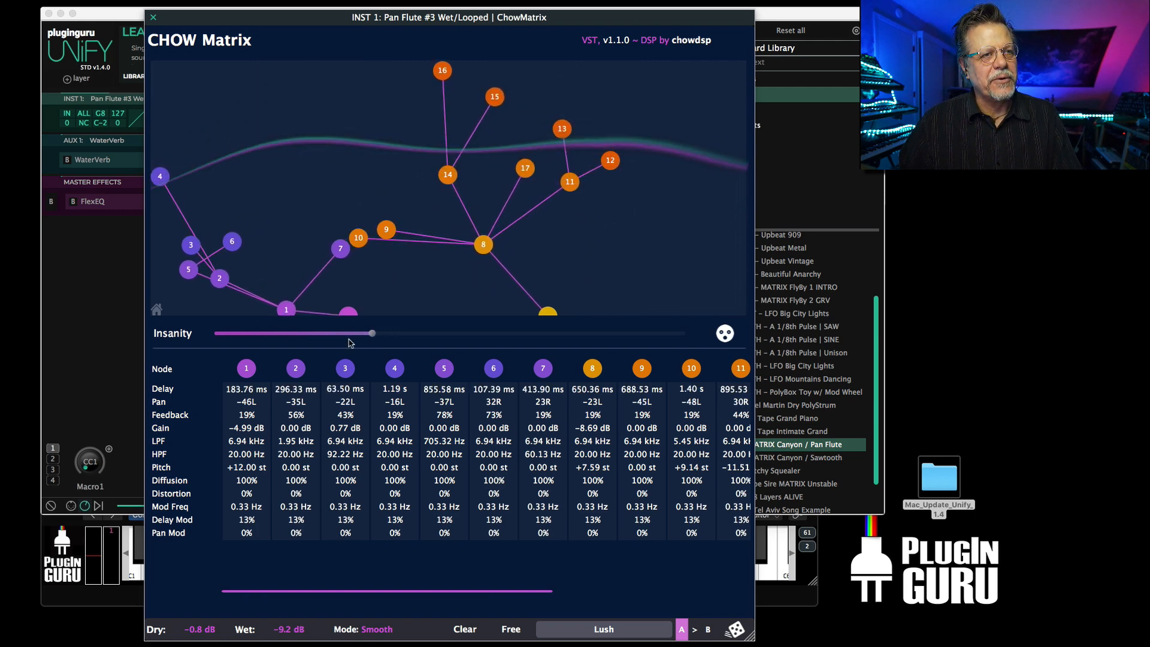
left_click_drag(371, 334, 216, 333)
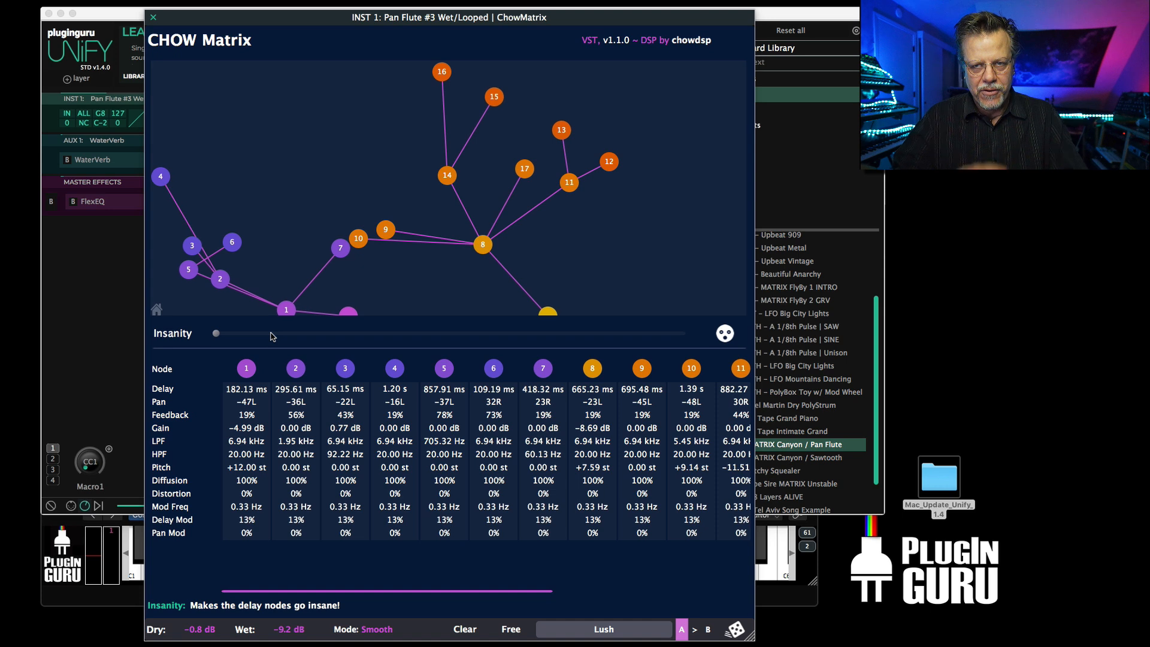
mouse_move(199, 370)
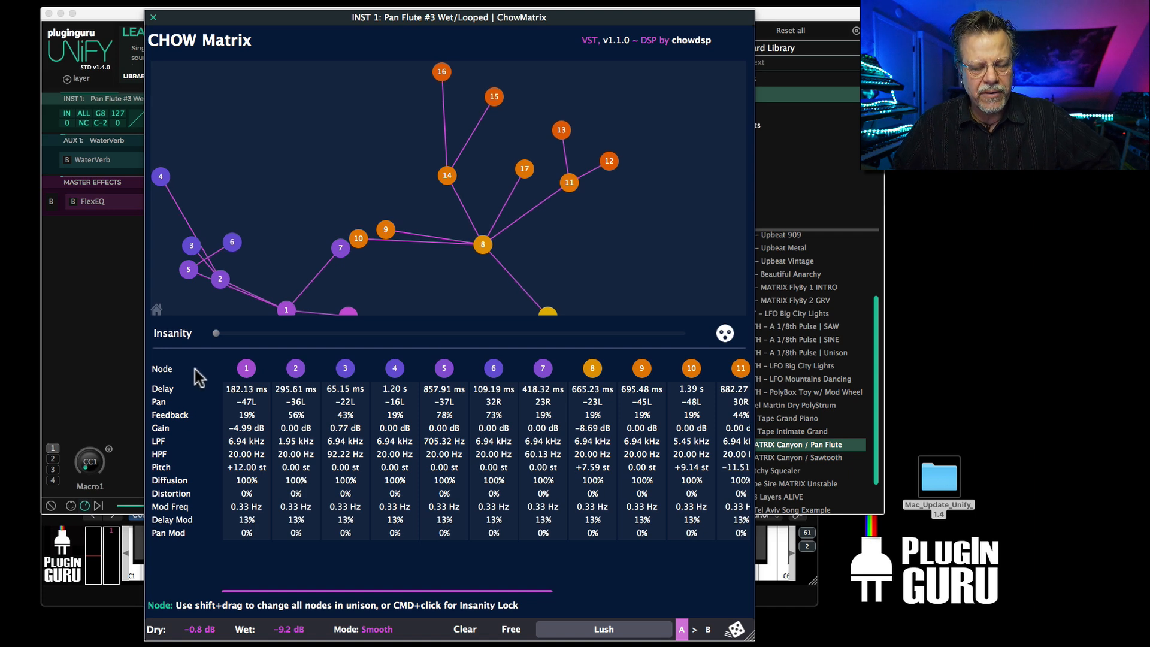
Sweep ChowMatrix Insanity to about half, return it to zero, and close the editor.
left_click_drag(216, 333, 224, 333)
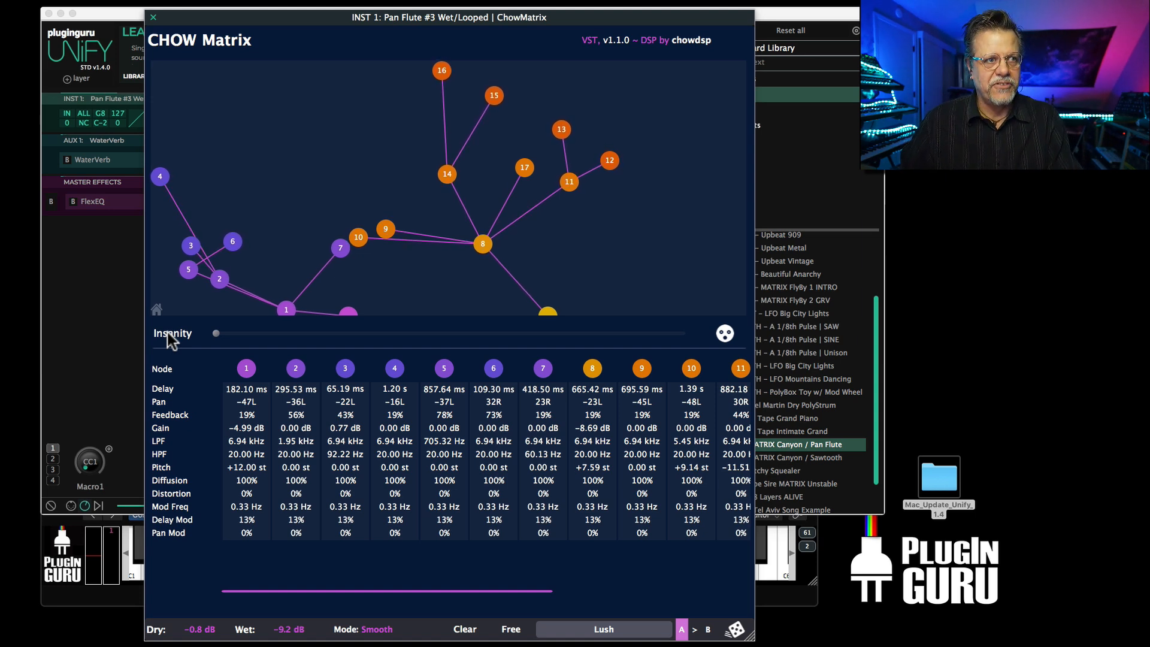
left_click_drag(215, 333, 459, 333)
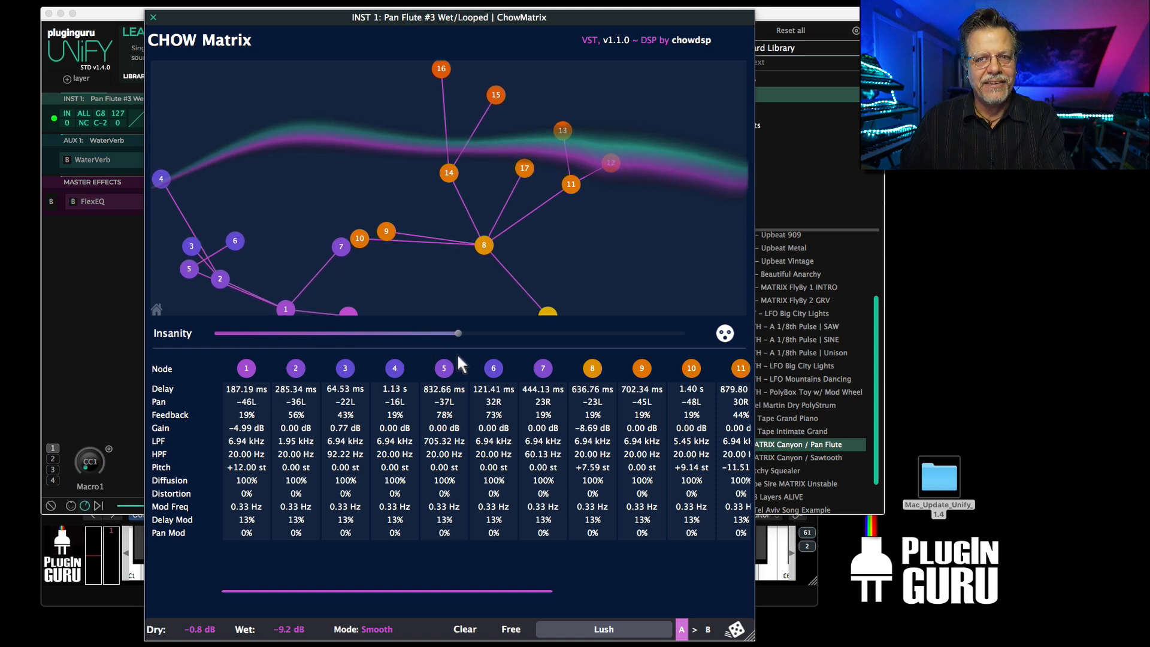
left_click_drag(458, 334, 403, 333)
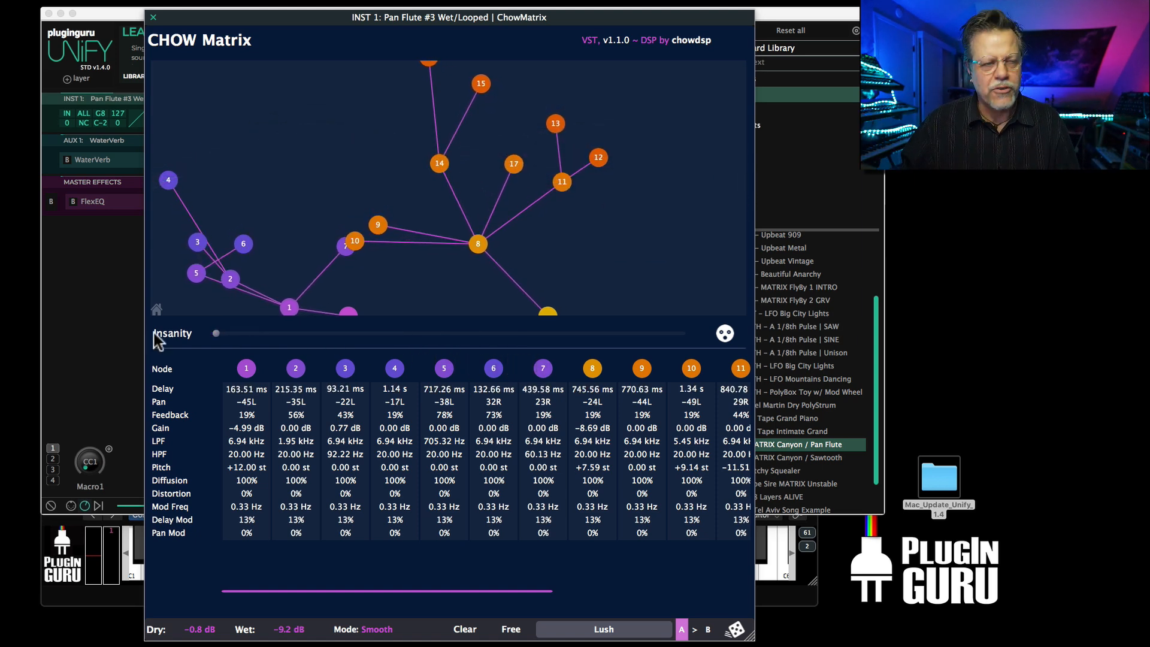
mouse_move(73, 63)
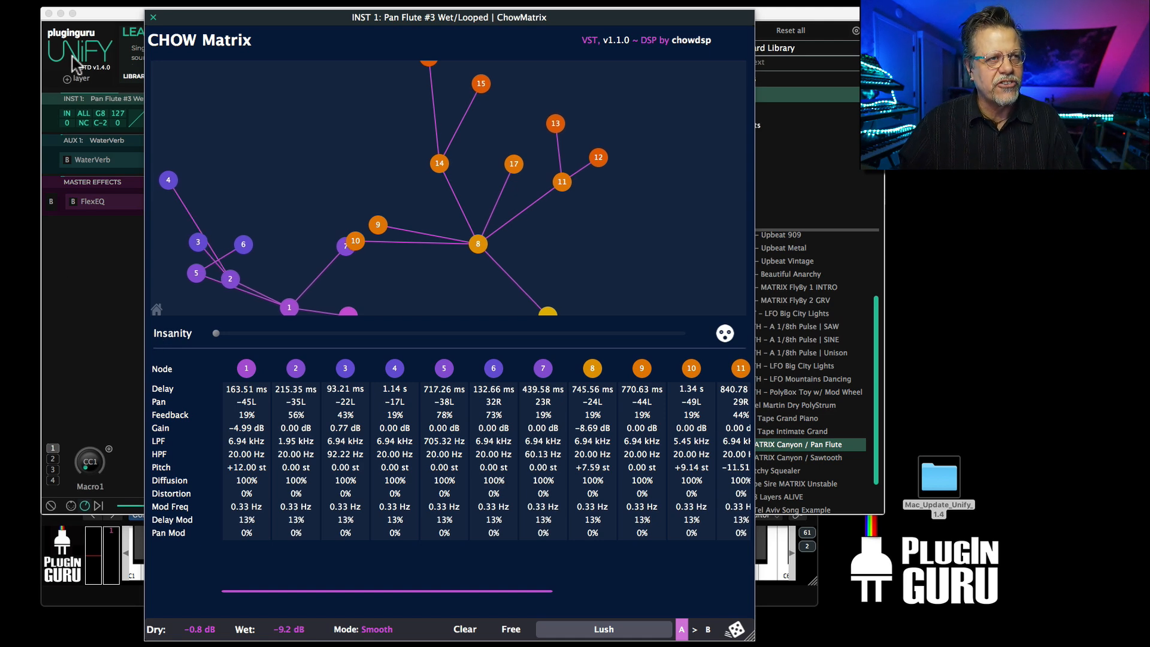
left_click(157, 16)
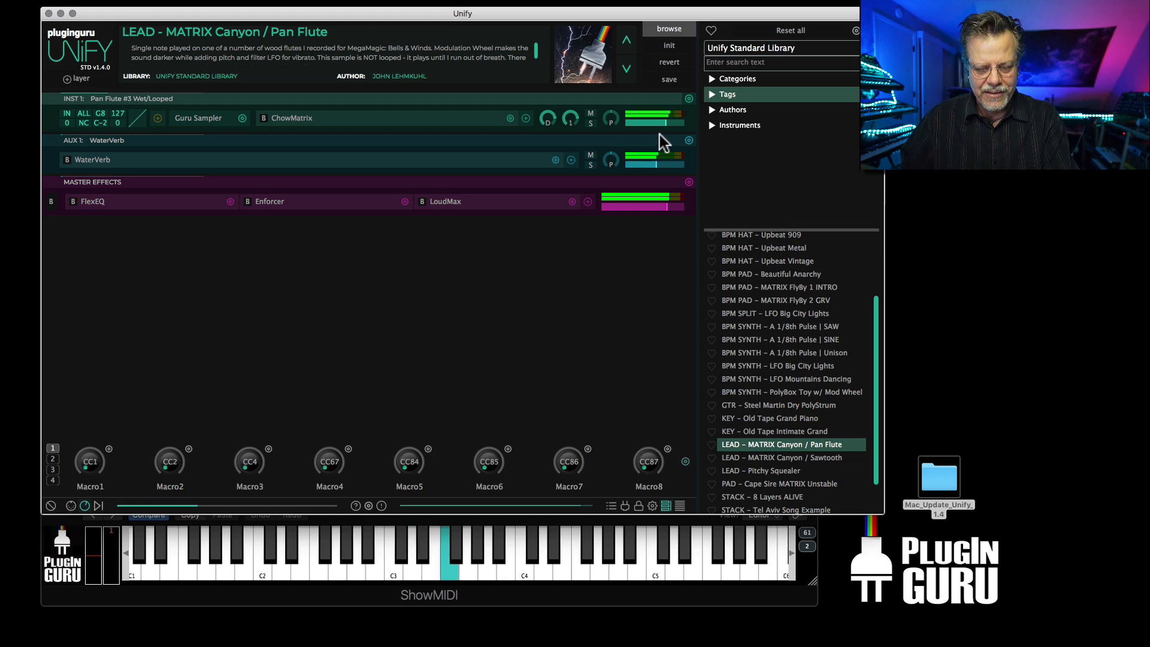
Add delay nodes branching from node 3 and reposition node 8 to change its delay and pan.
left_click(292, 118)
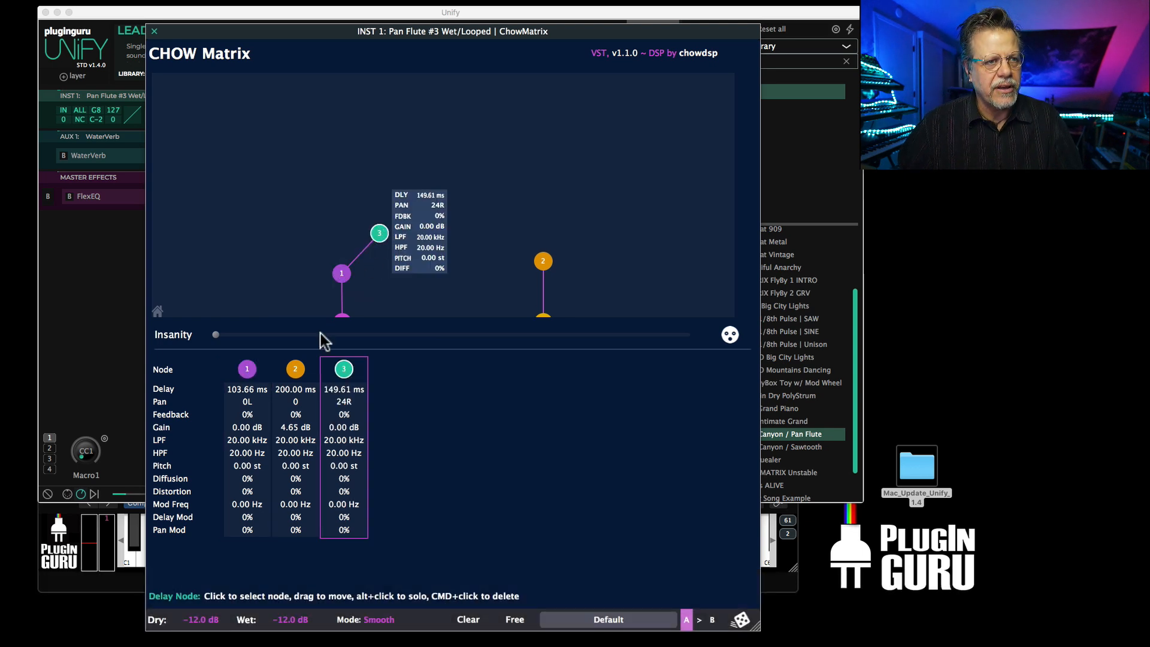
mouse_move(393, 221)
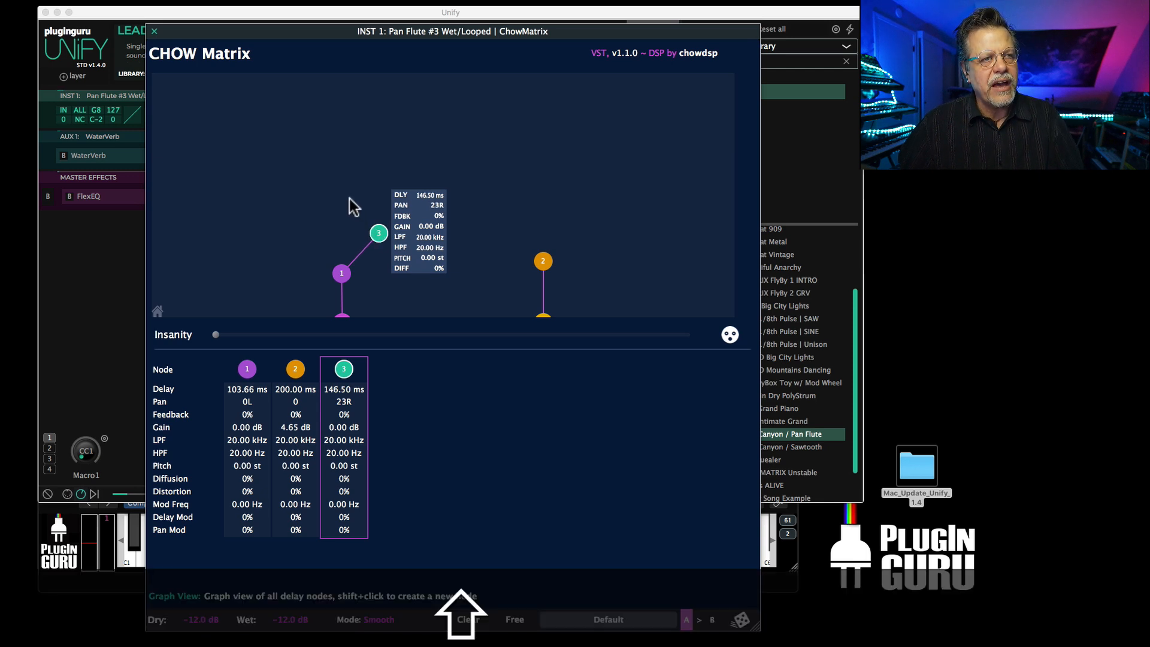
left_click(347, 213)
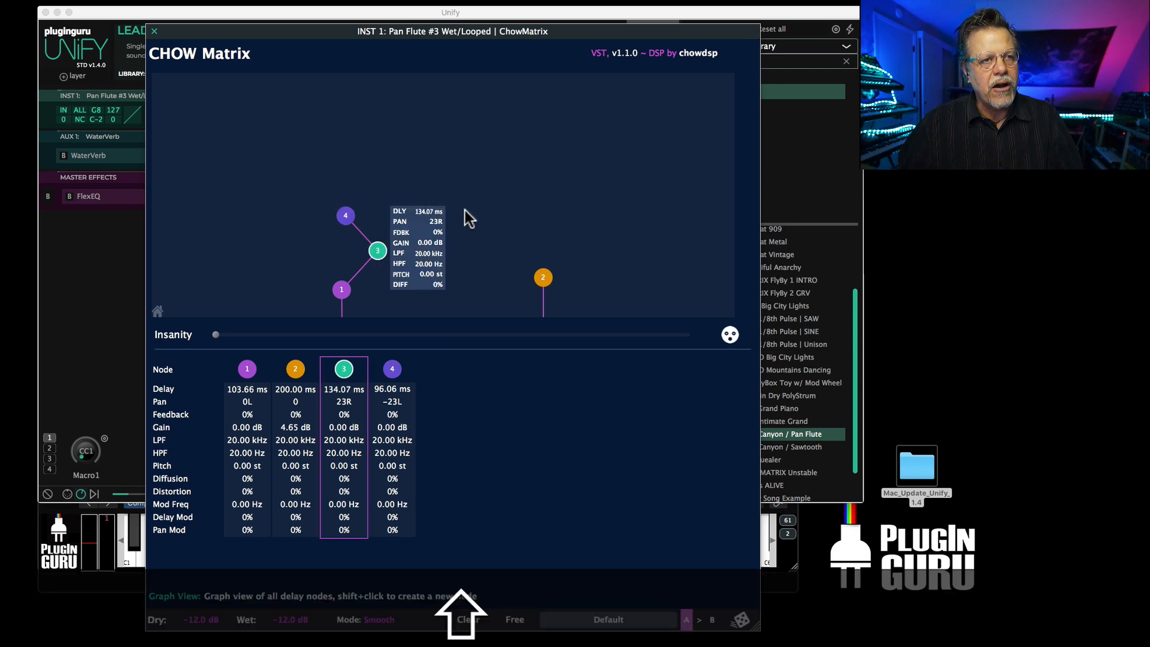
left_click(462, 209)
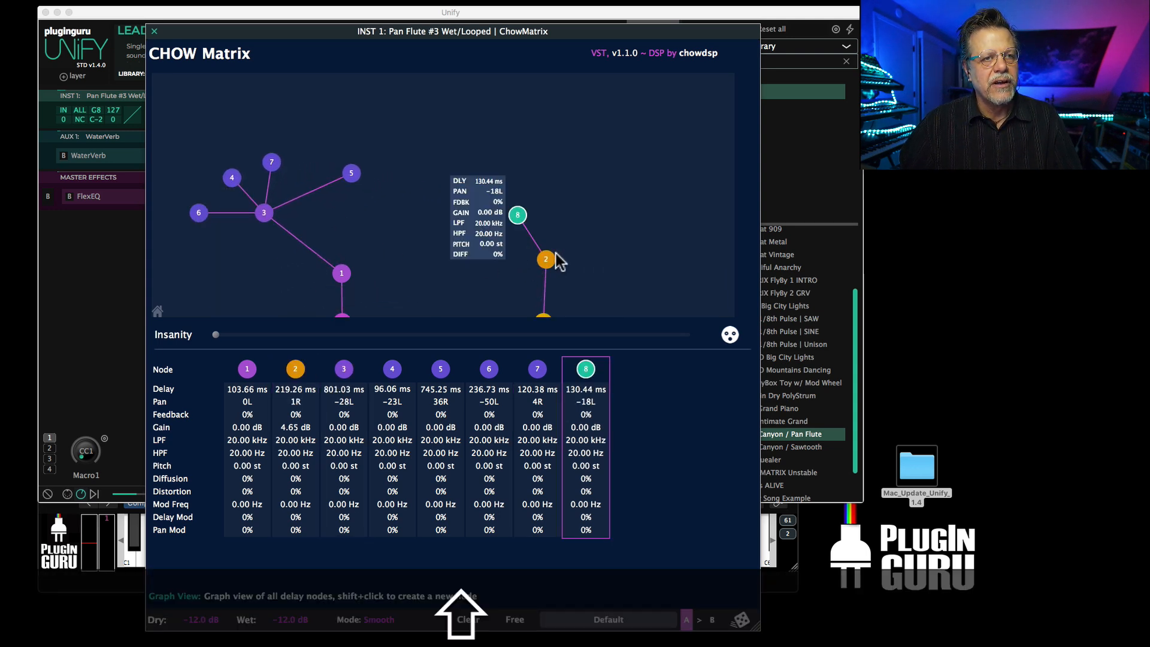
left_click_drag(517, 215, 549, 205)
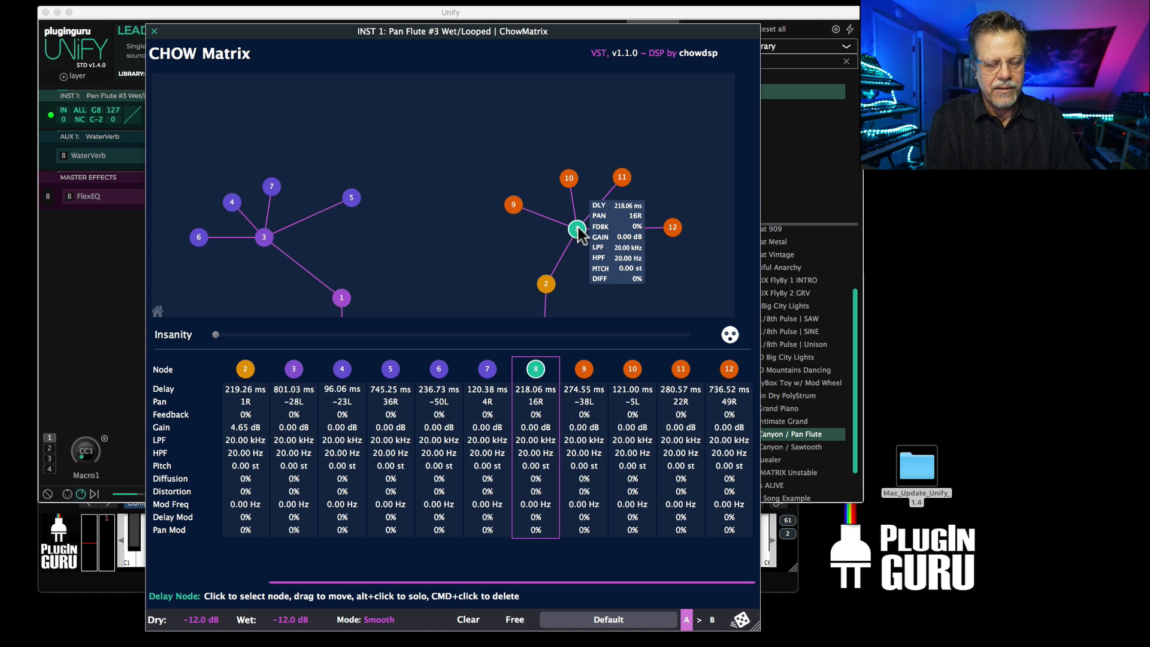
mouse_move(573, 239)
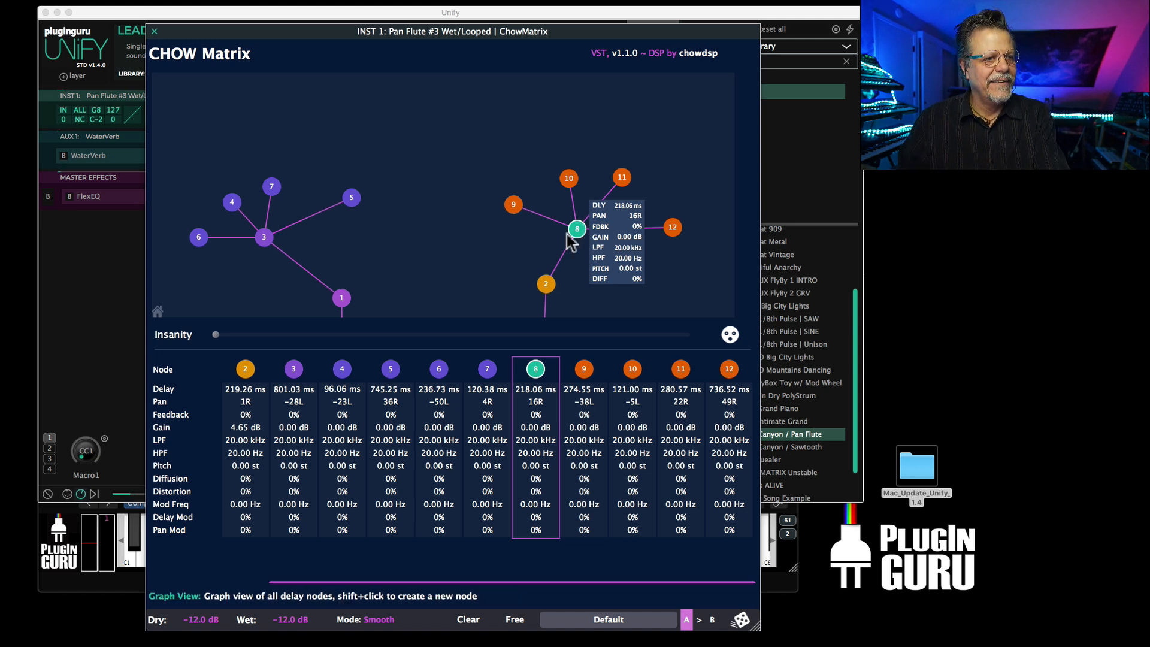
mouse_move(237, 515)
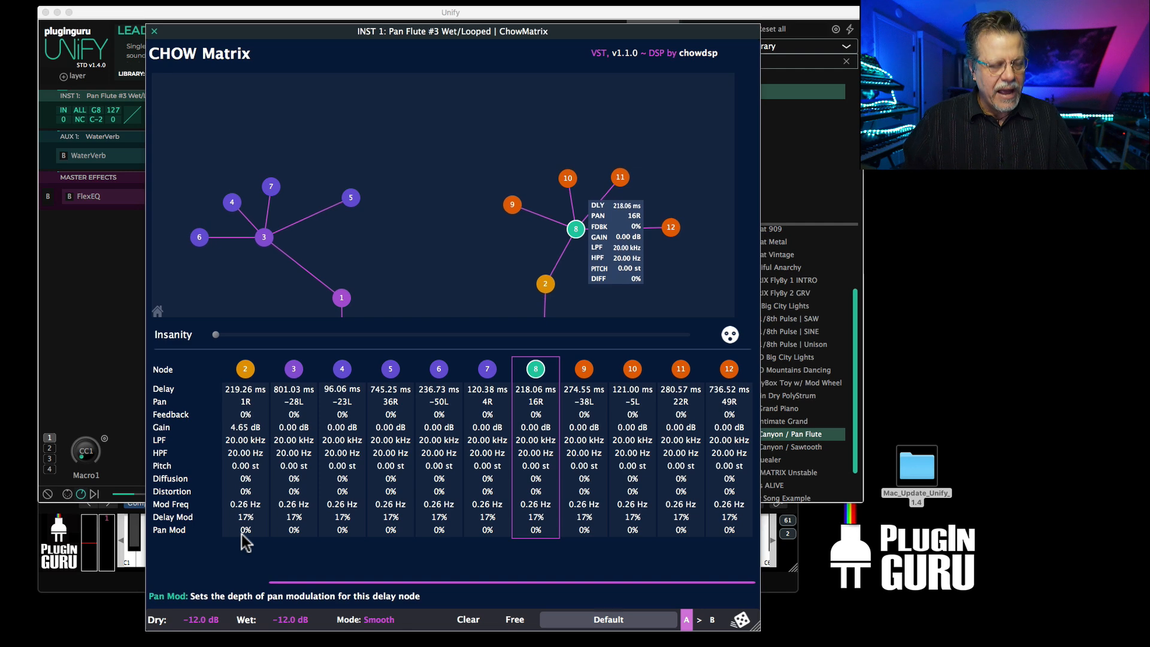
Close ChowMatrix and browse its saved plug-in states, cancelling without loading one.
left_click(157, 29)
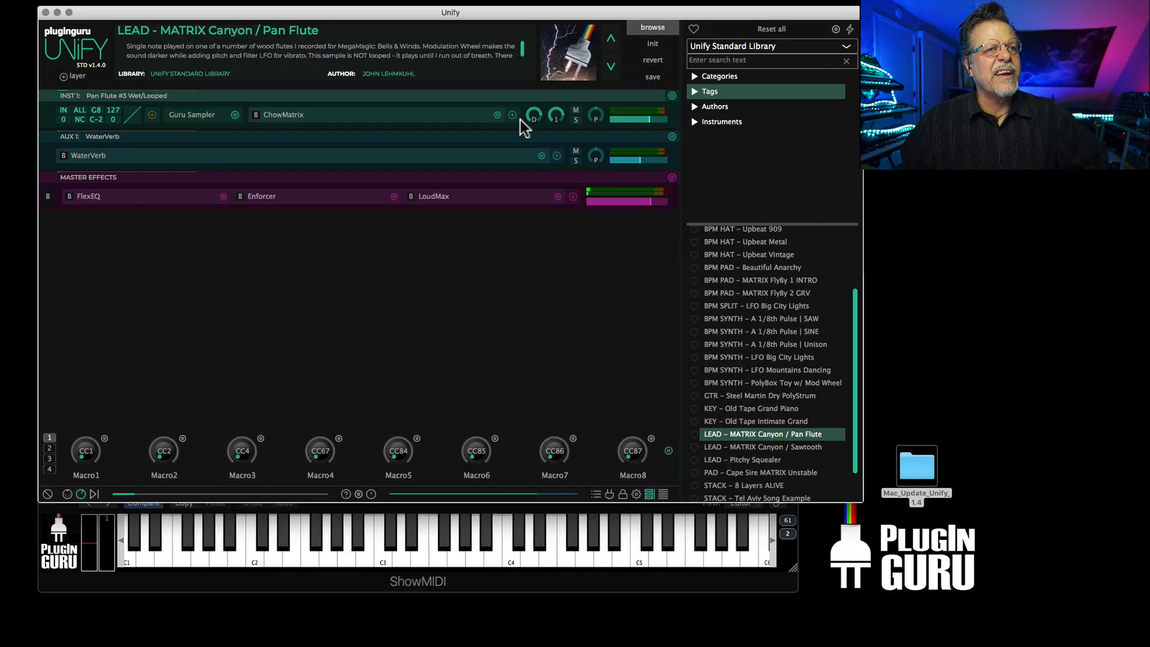
left_click(512, 115)
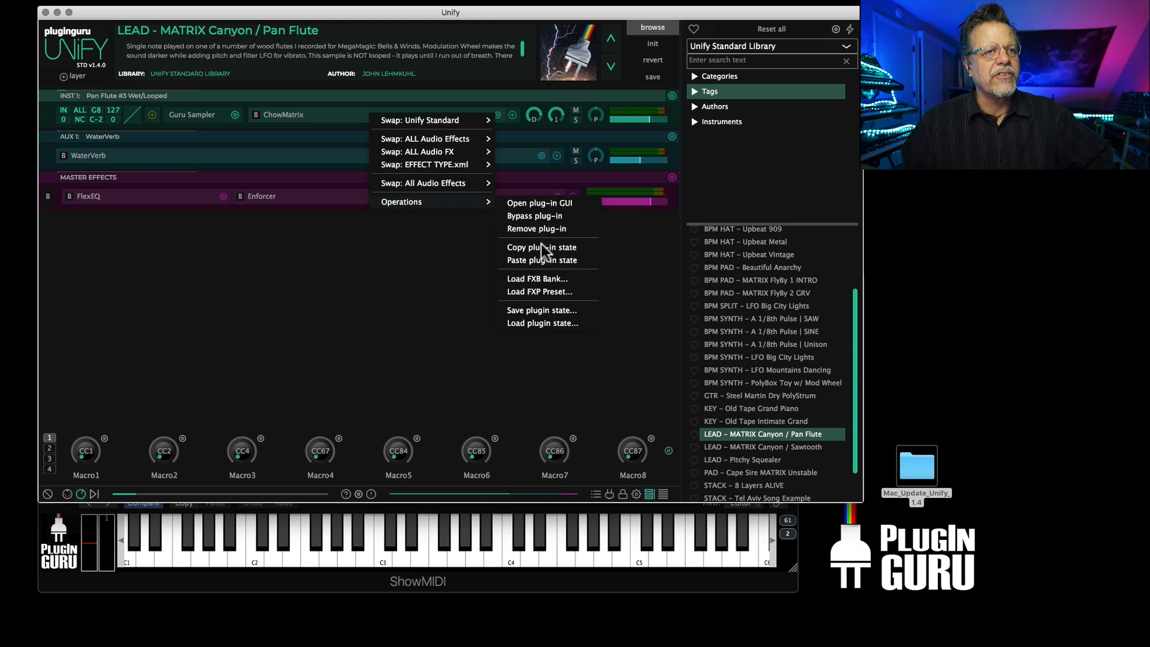
mouse_move(538, 316)
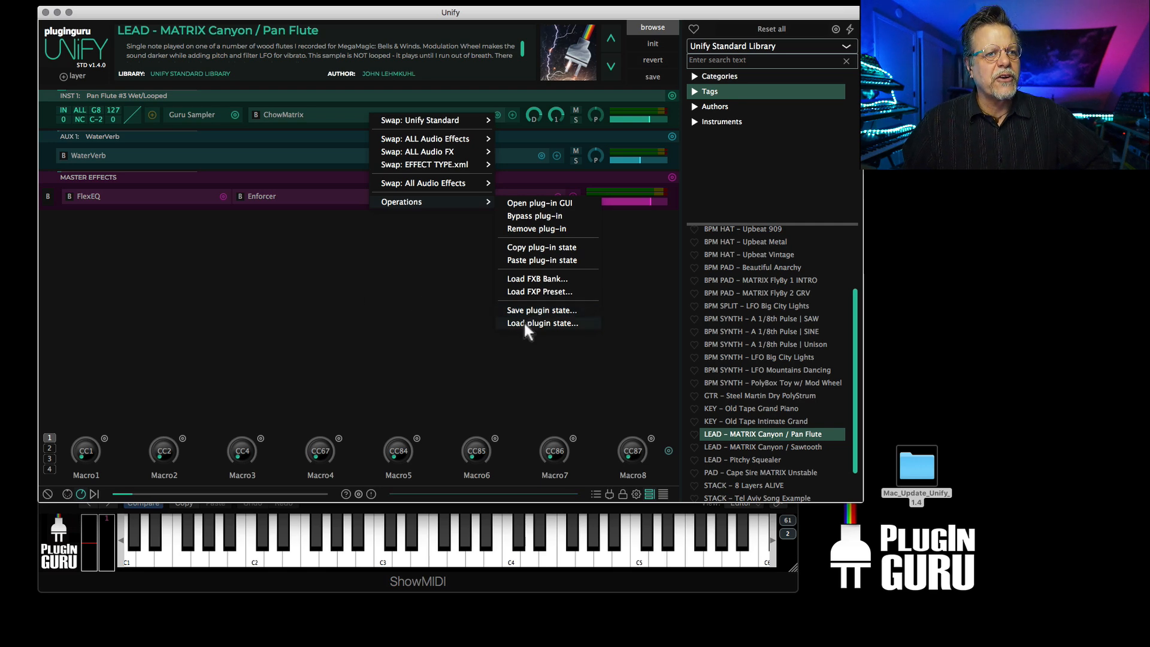
left_click(542, 323)
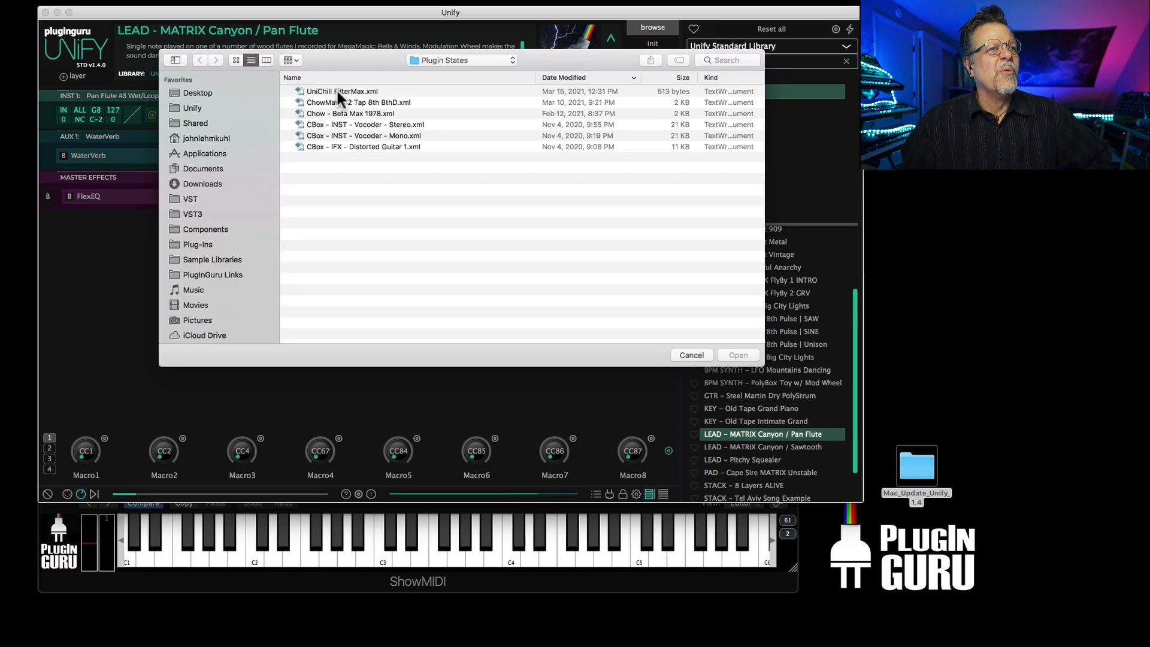
left_click(691, 355)
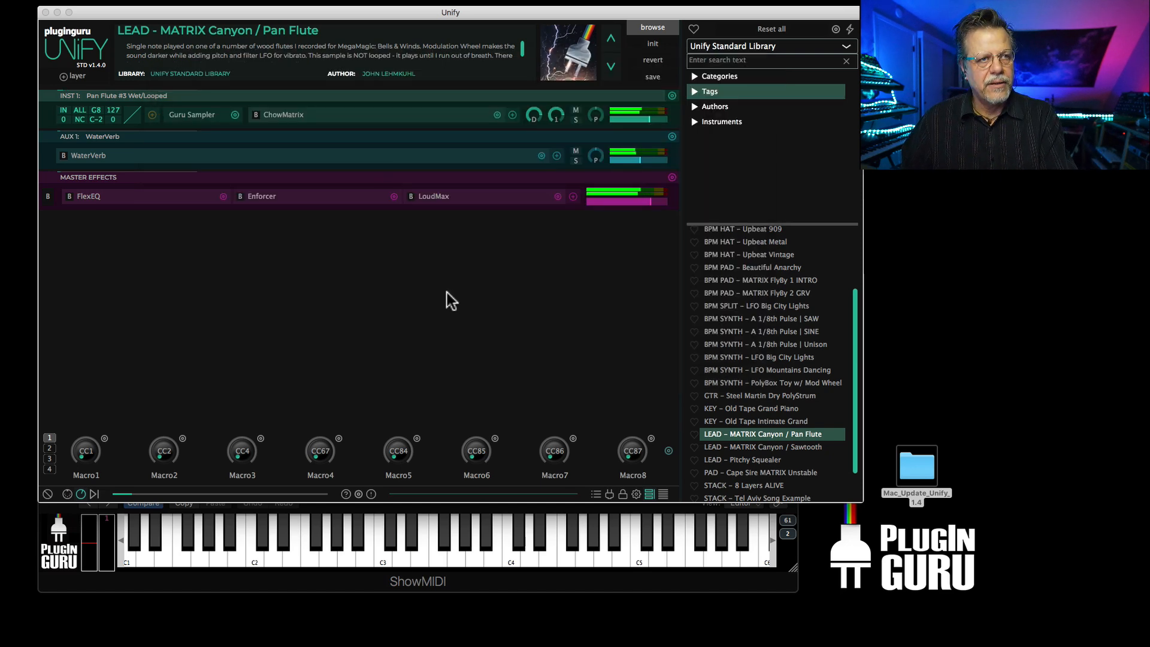
Reopen ChowMatrix, load the CHOW > Rhythmic preset, and push Insanity well up.
left_click(284, 114)
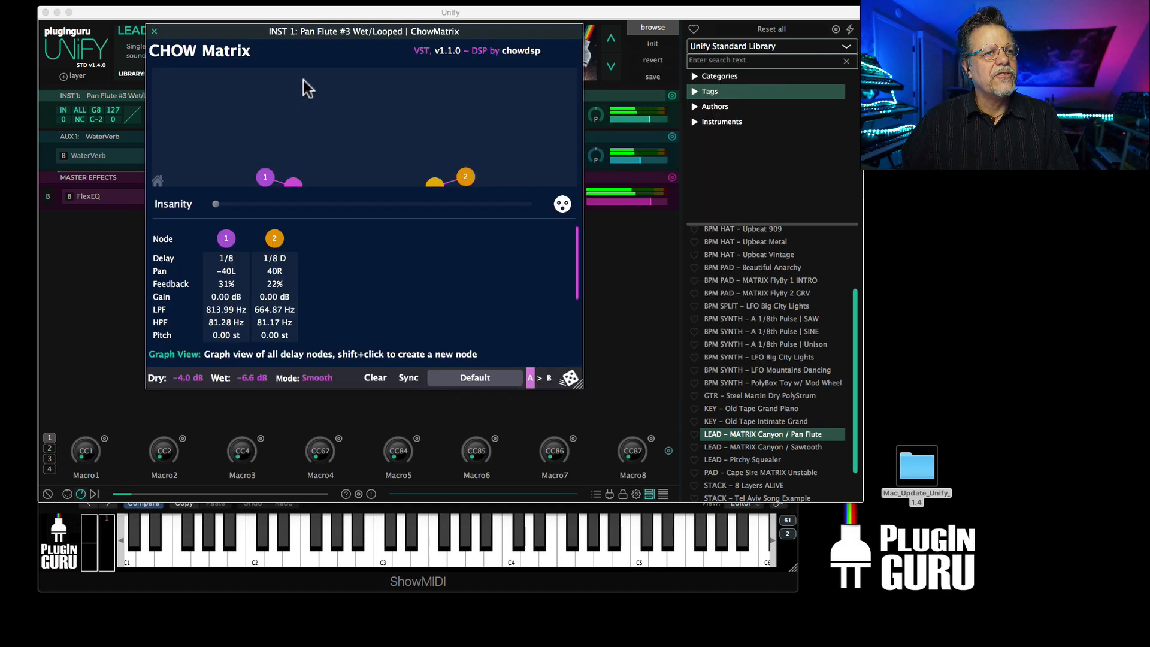
mouse_move(229, 270)
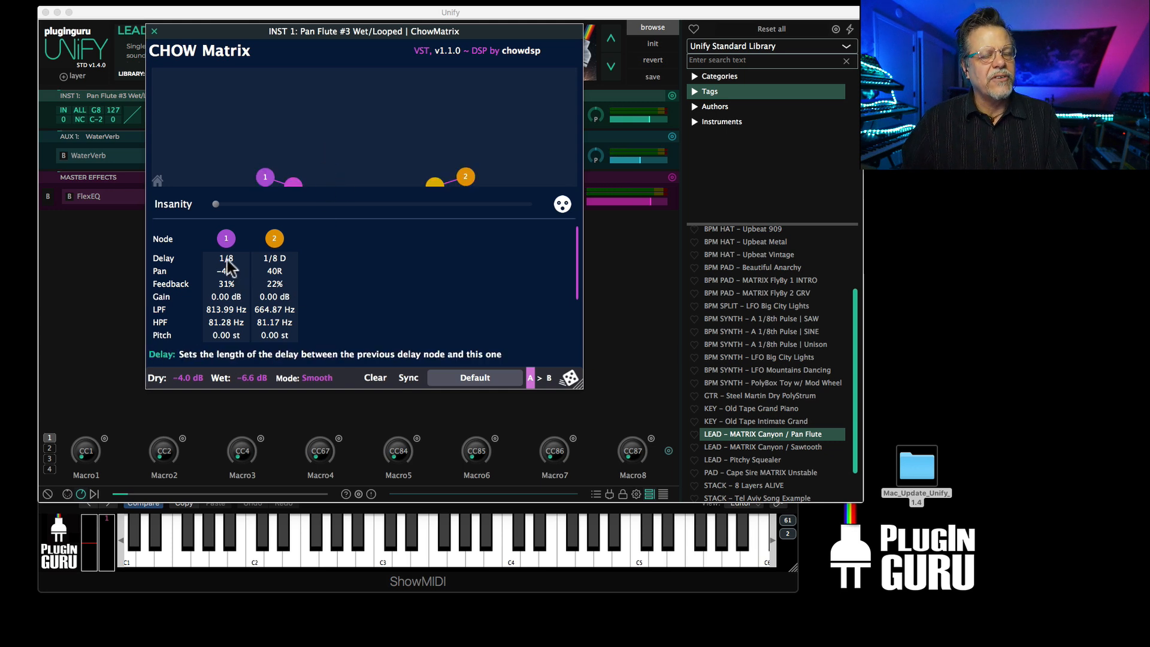
mouse_move(272, 179)
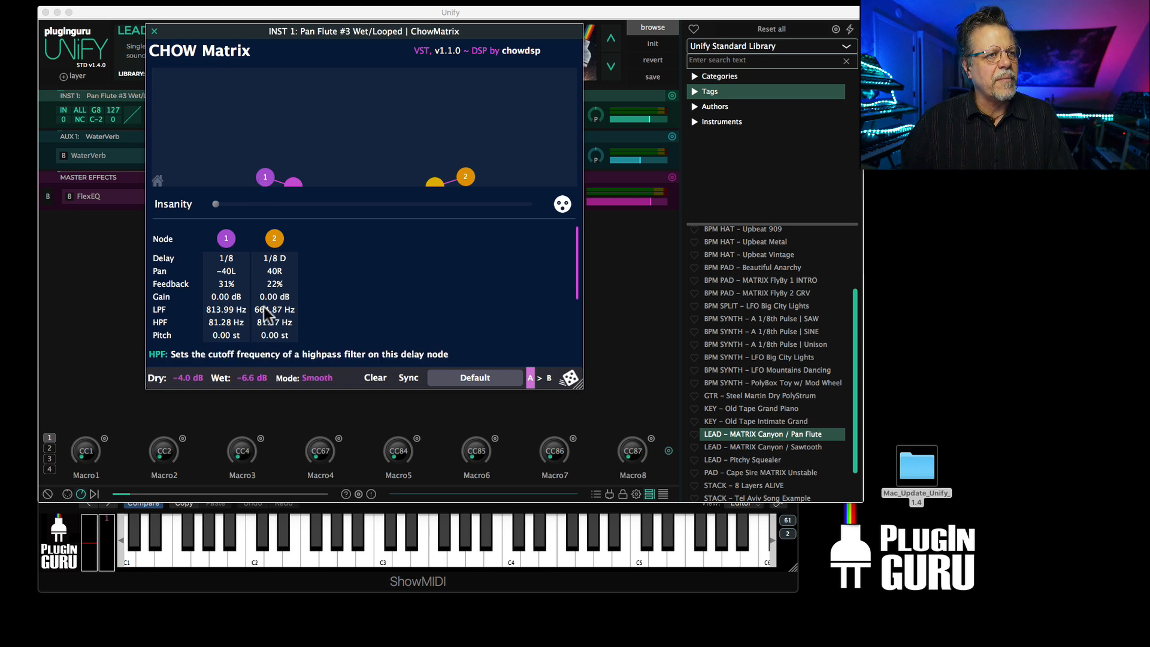
mouse_move(267, 310)
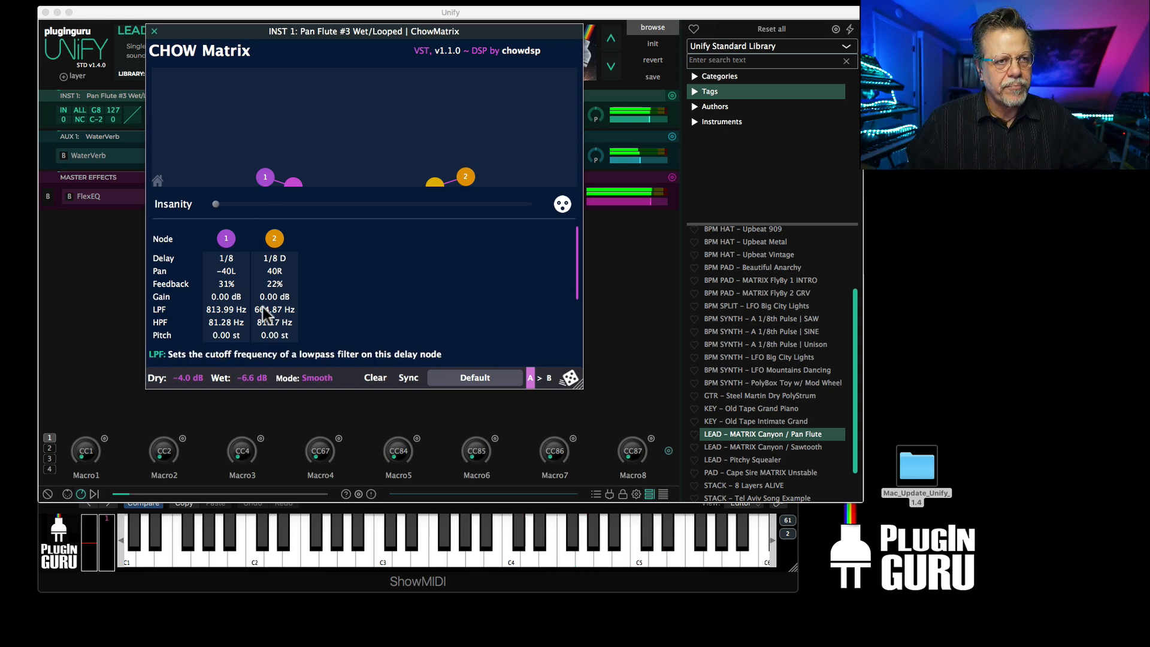
left_click(474, 377)
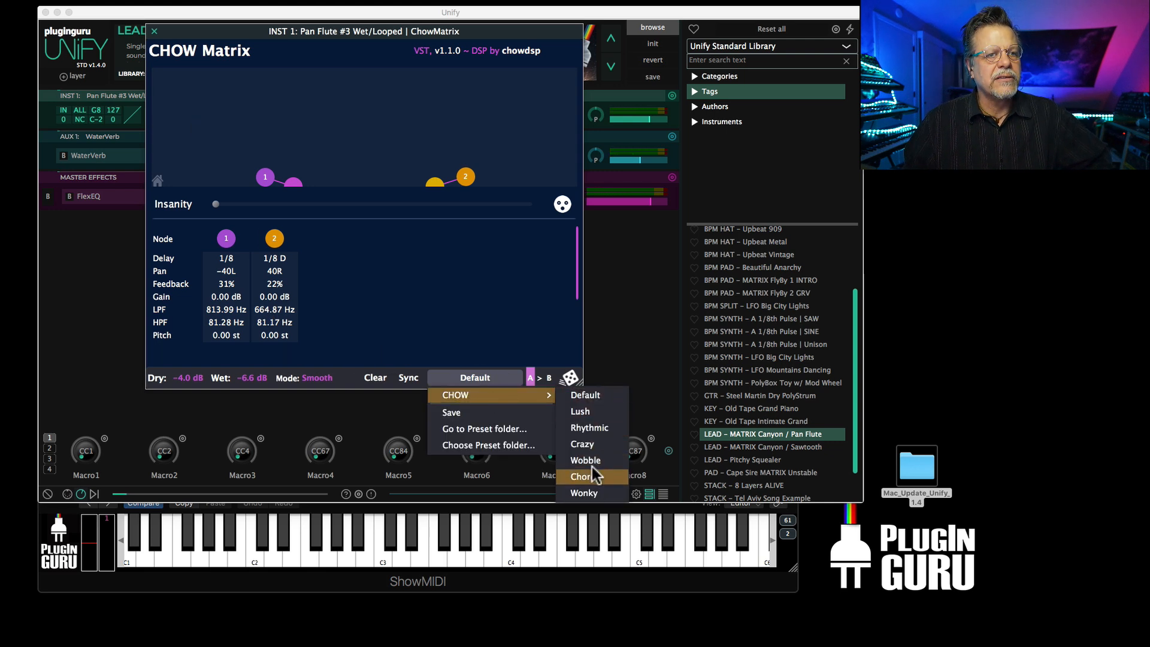
left_click(589, 428)
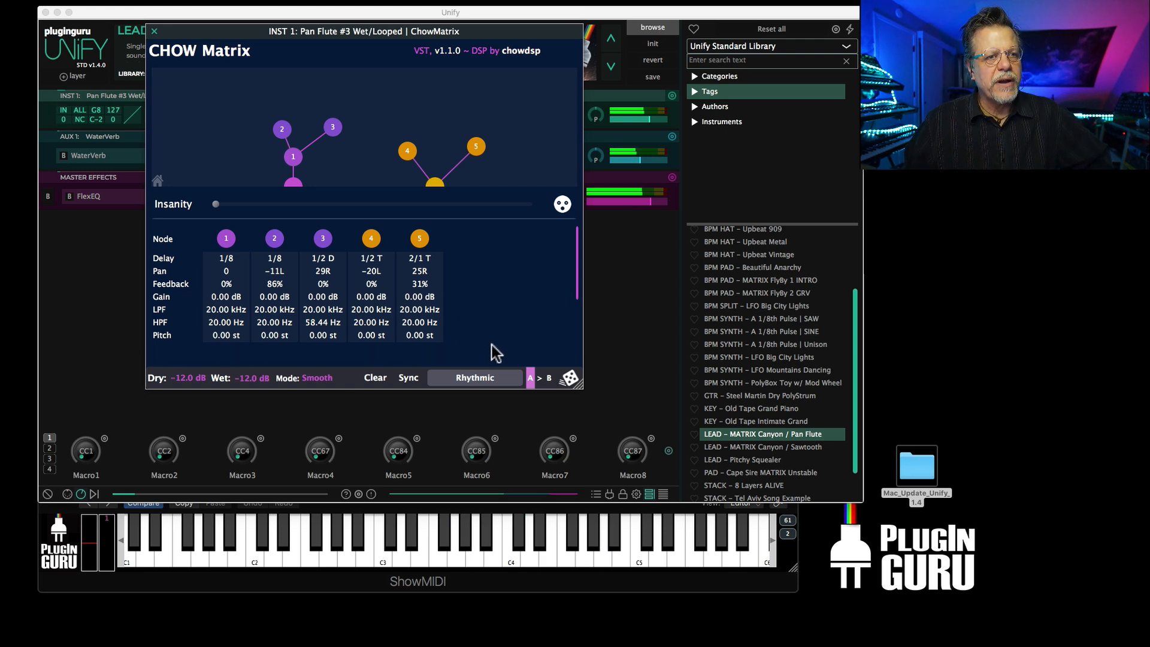
mouse_move(211, 203)
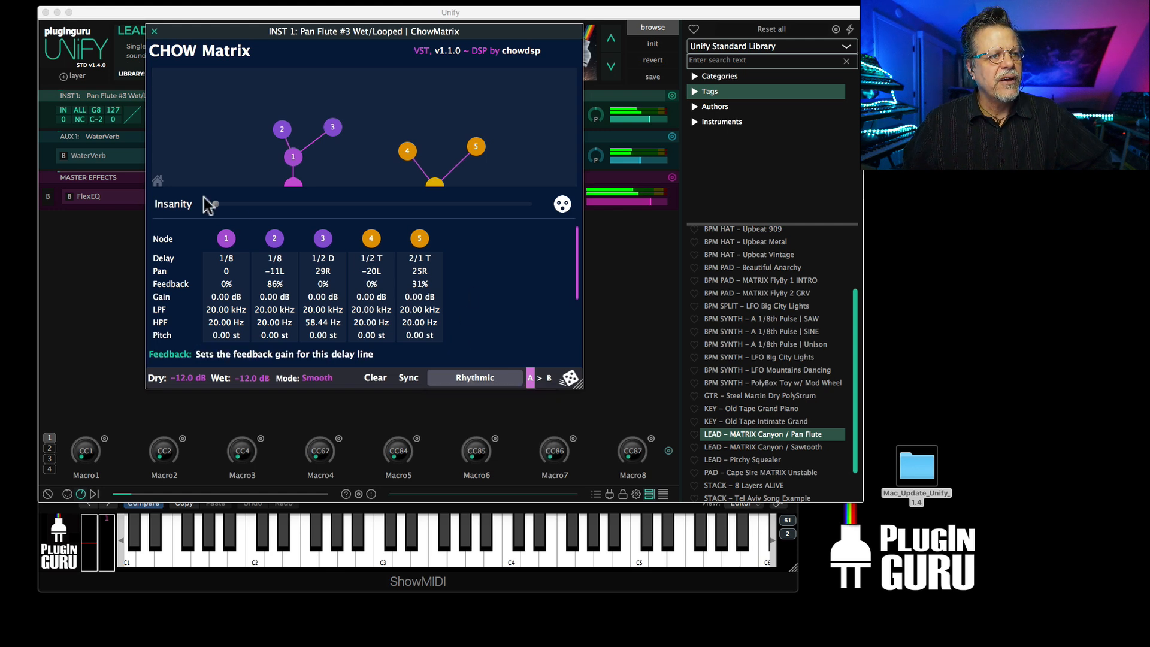
left_click_drag(209, 204, 422, 204)
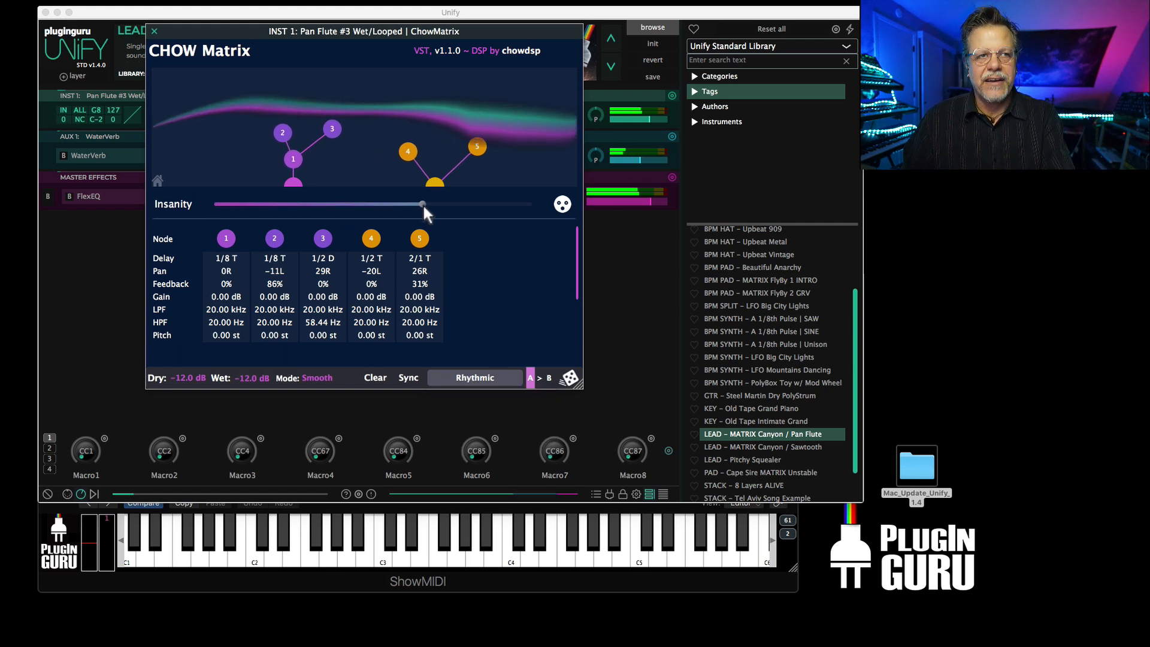
left_click_drag(422, 203, 480, 204)
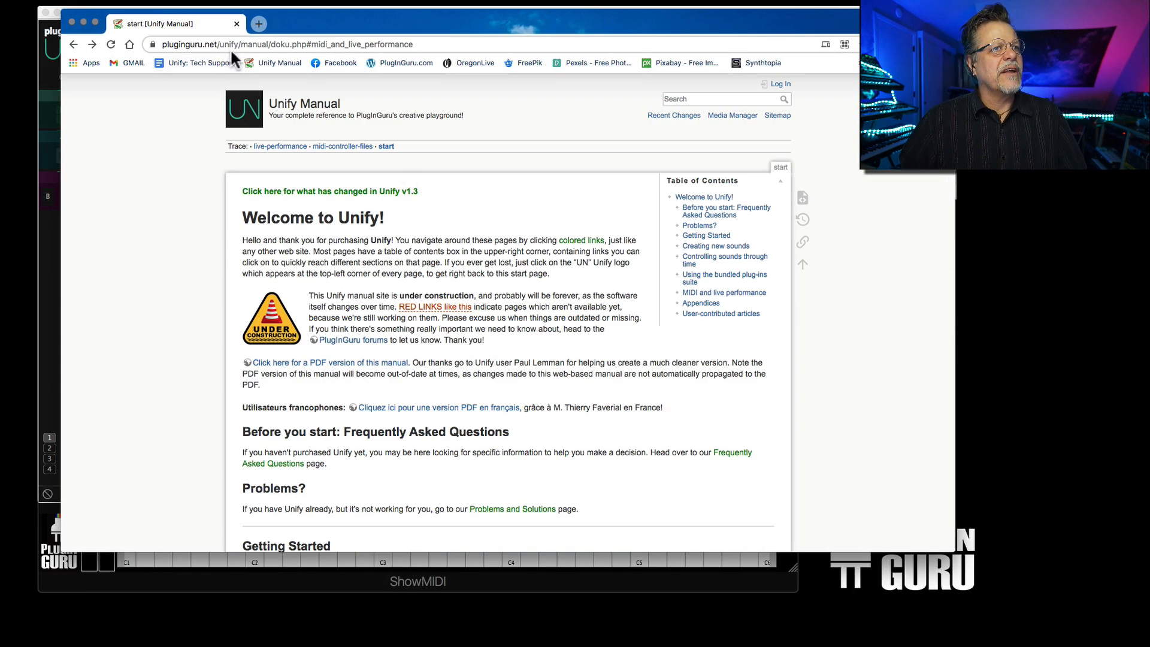
mouse_move(398, 163)
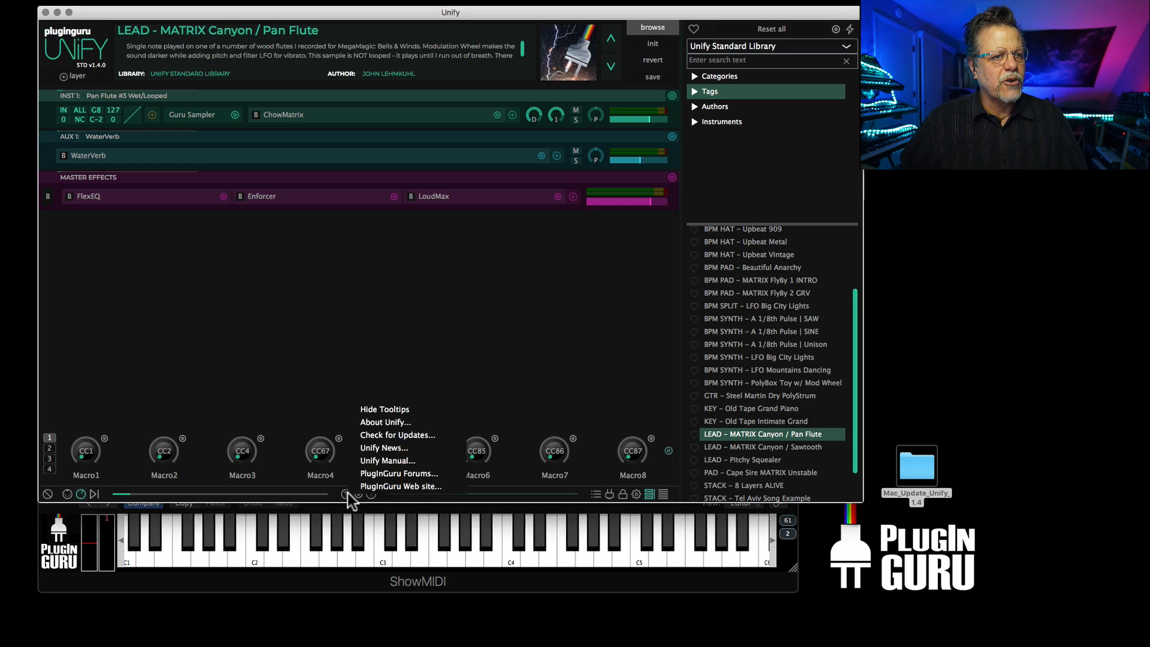
mouse_move(396, 461)
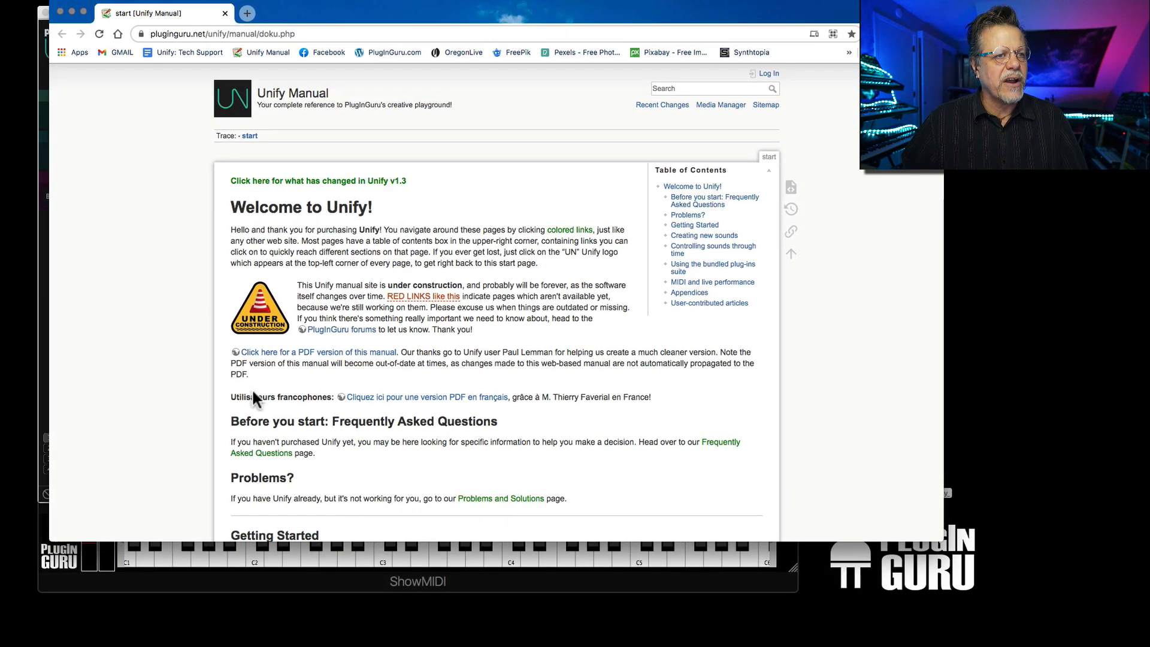
Open the manual's Appendices > MIDI controller files page and view its sliders section.
scroll("down", 3)
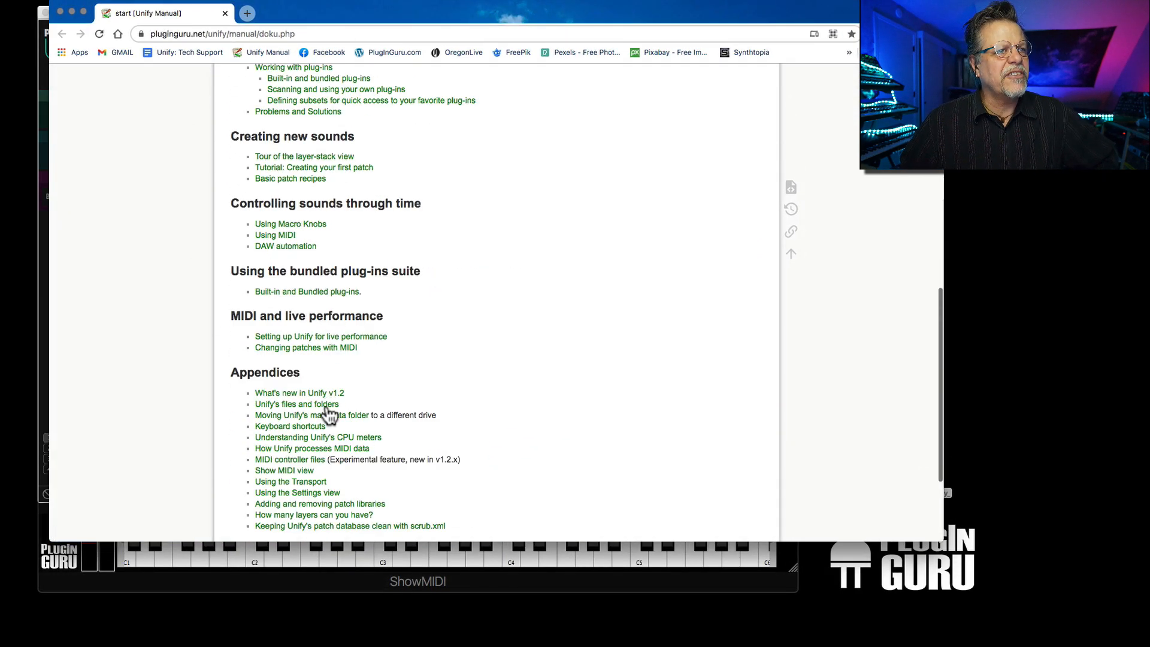
scroll("down", 3)
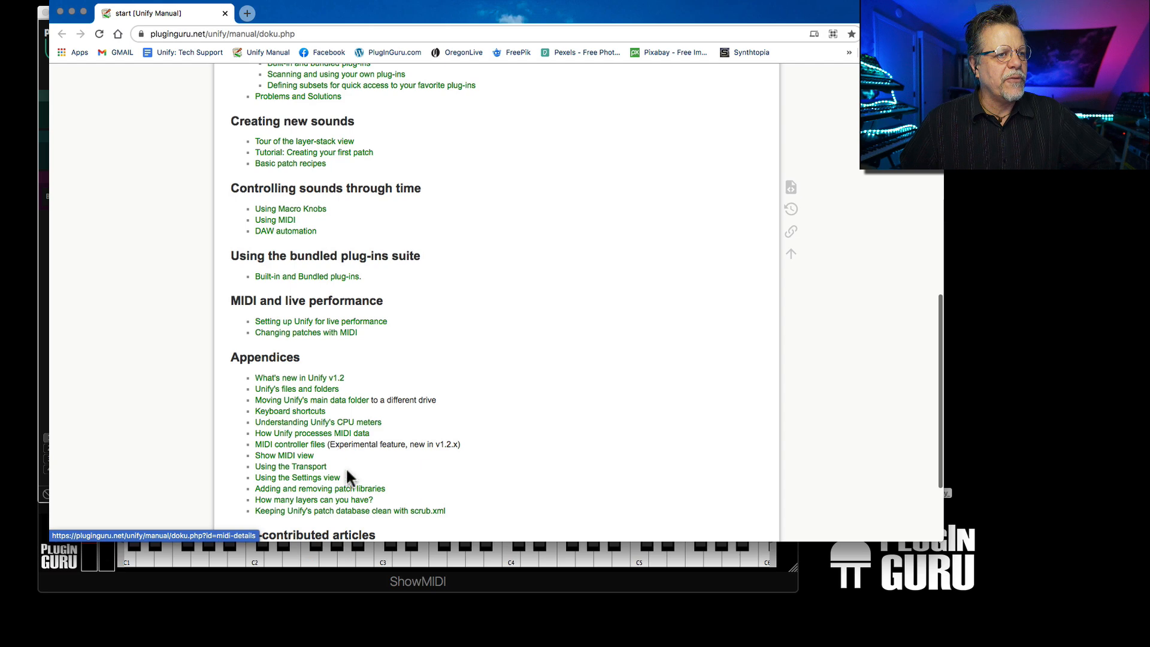
mouse_move(294, 457)
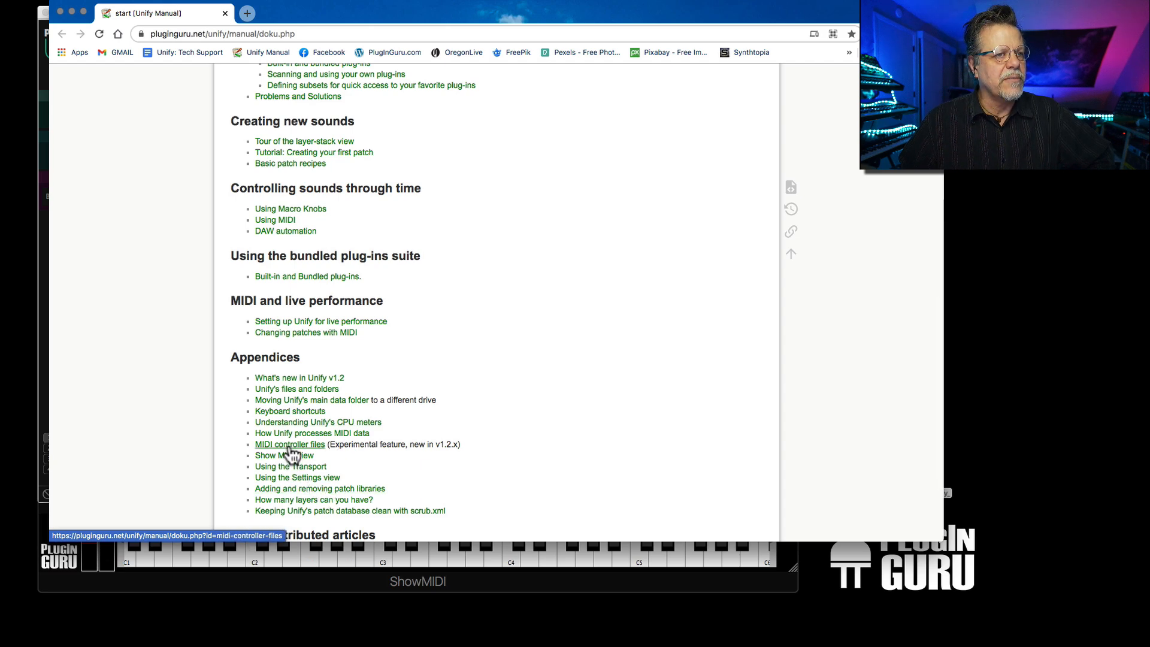
left_click(289, 445)
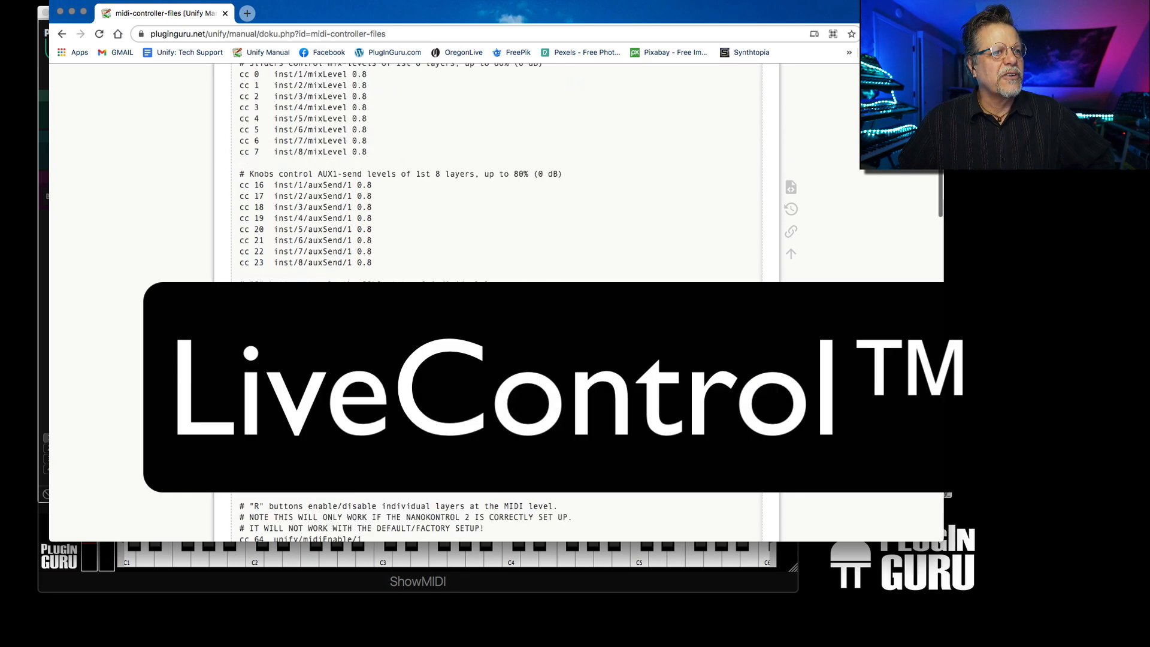
scroll("down", 3)
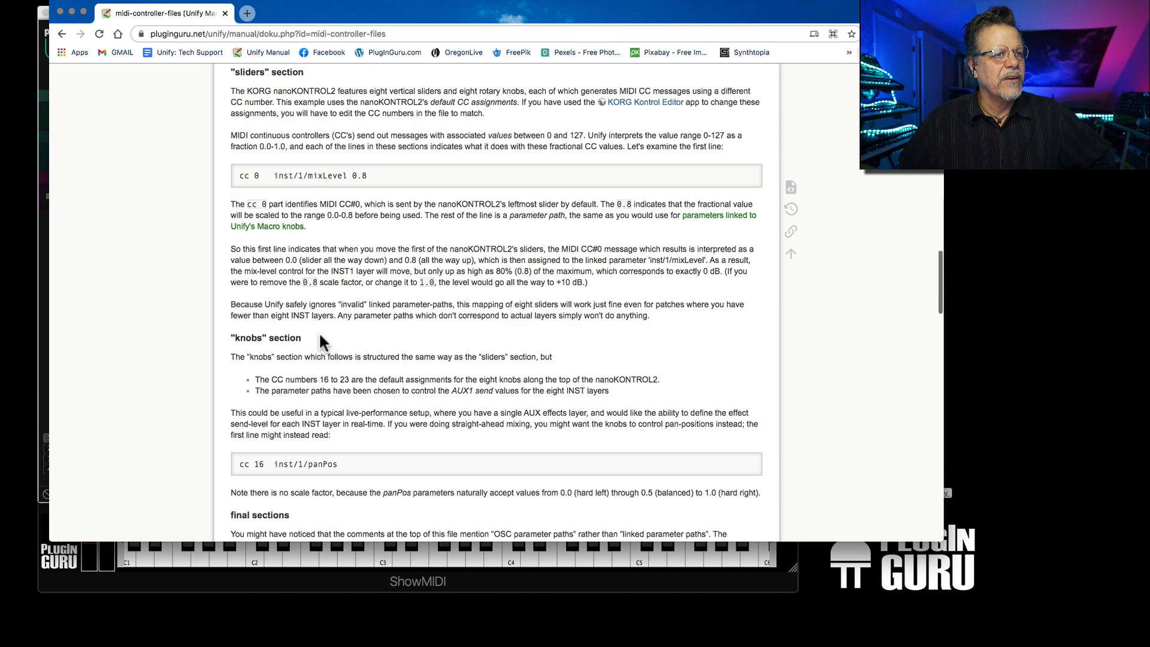
scroll("up", 3)
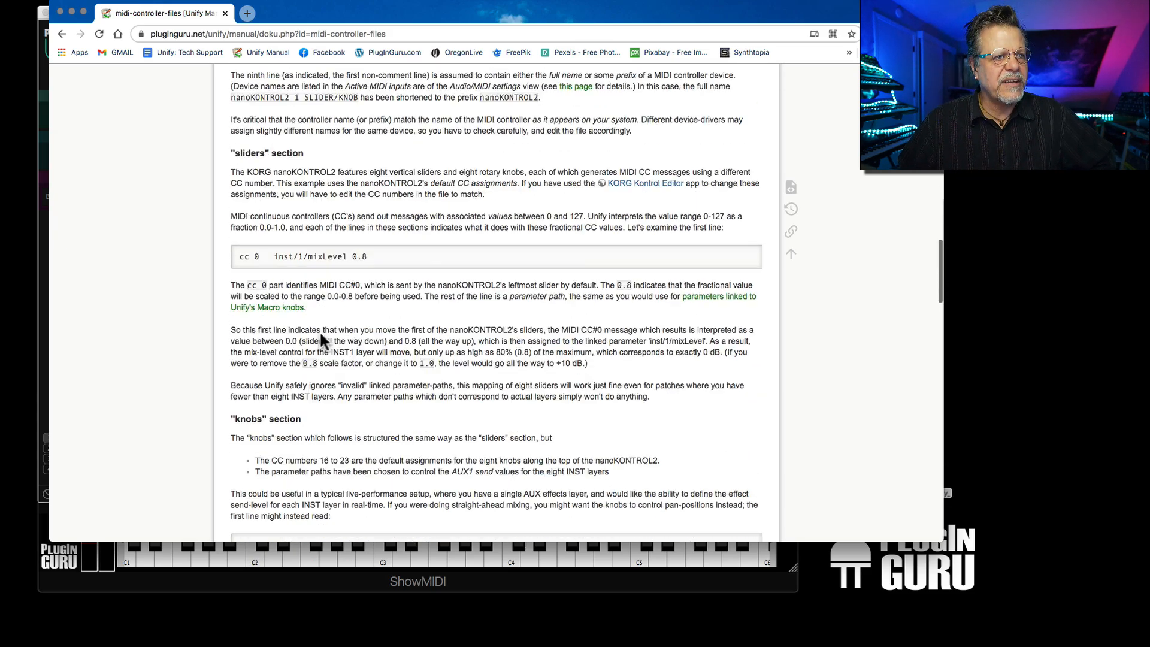